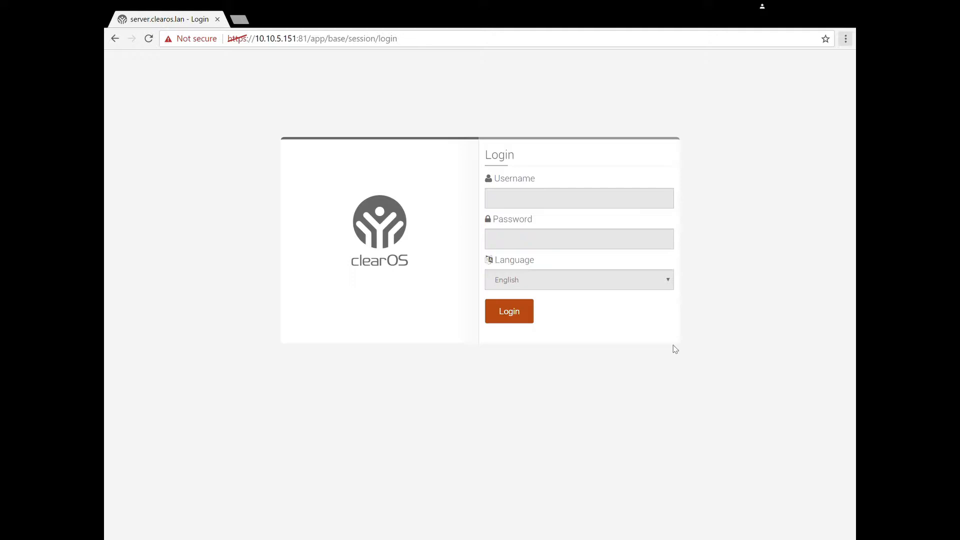
mouse_move(412, 59)
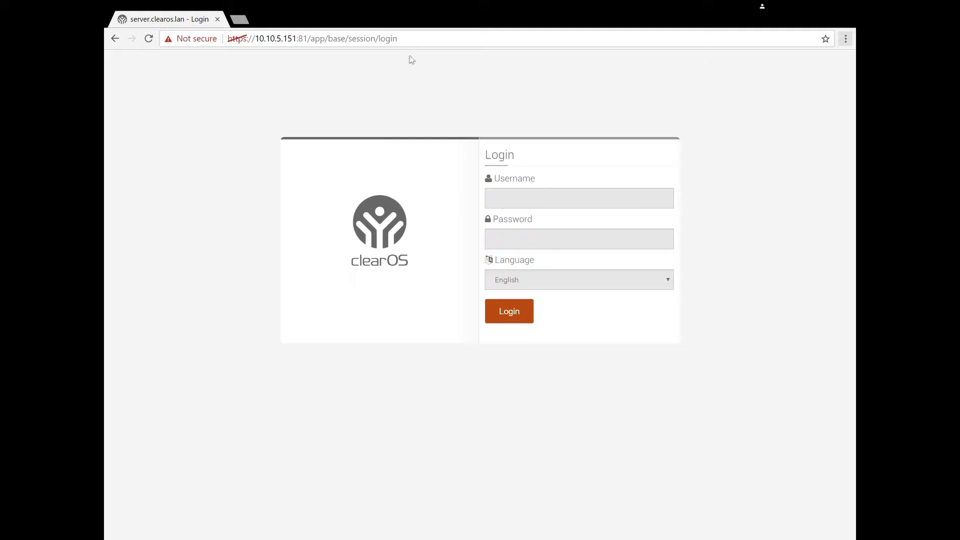
mouse_move(401, 43)
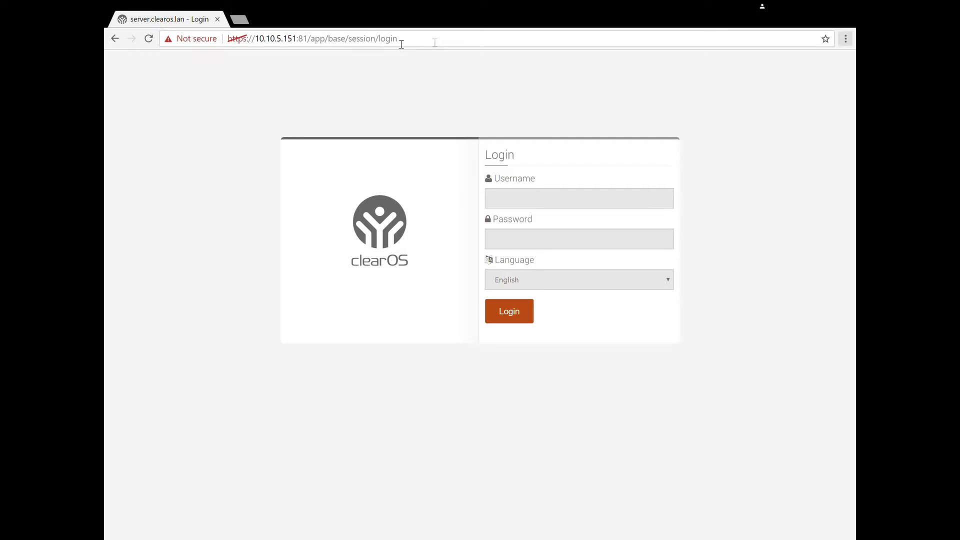
- Log in to the ClearOS web interface as root with the current password
click(578, 198)
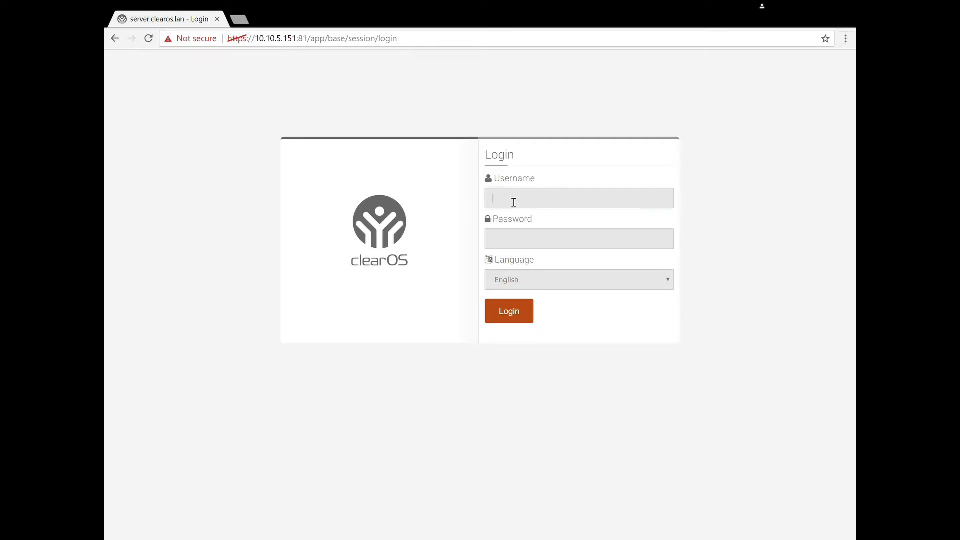
text(root)
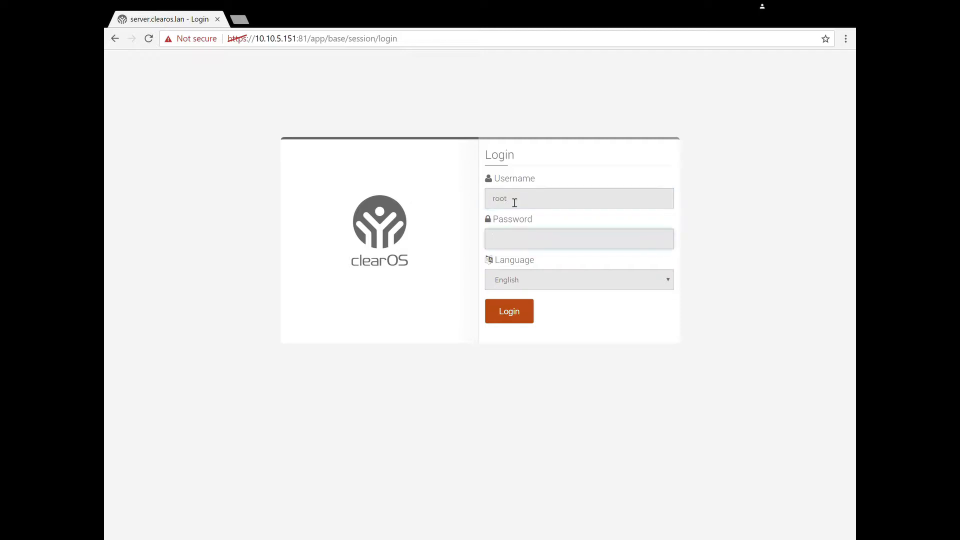
text(password)
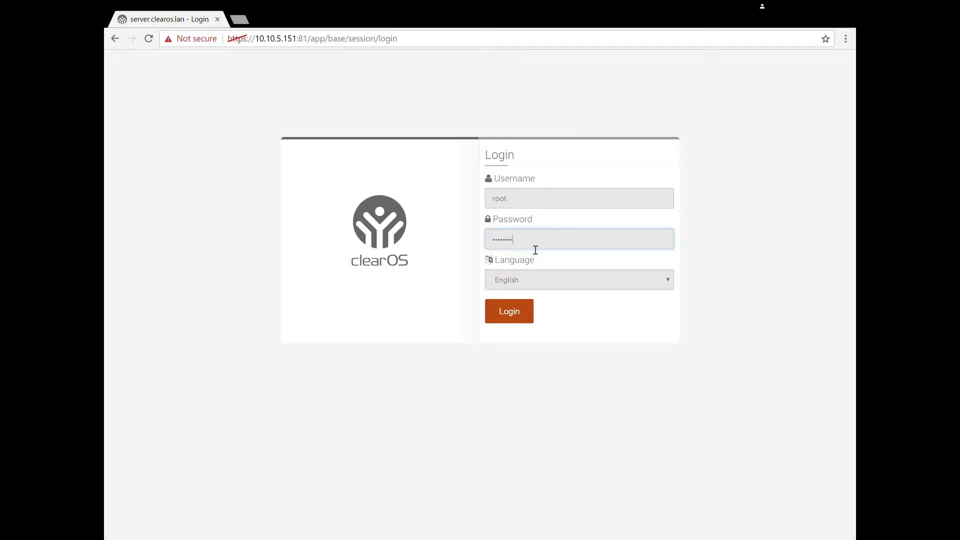
mouse_move(525, 314)
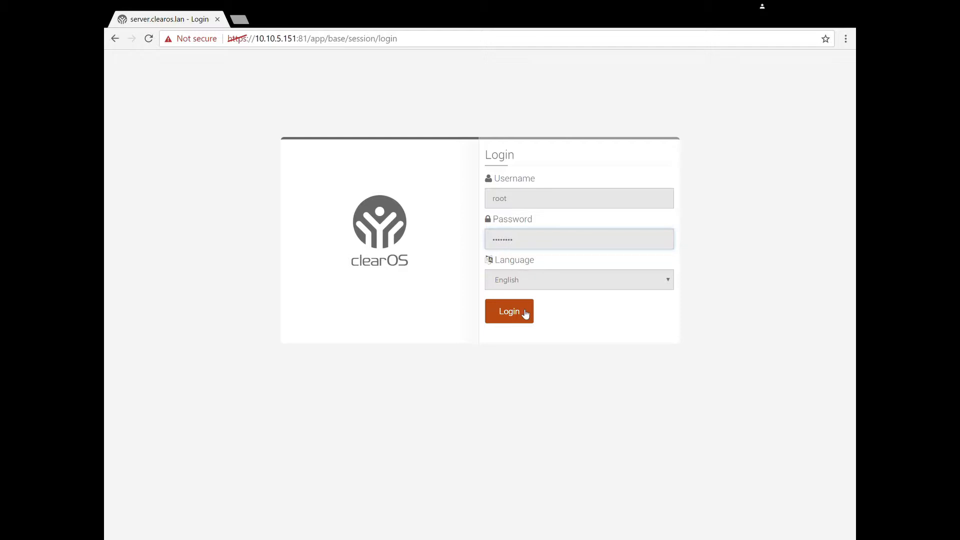
click(509, 311)
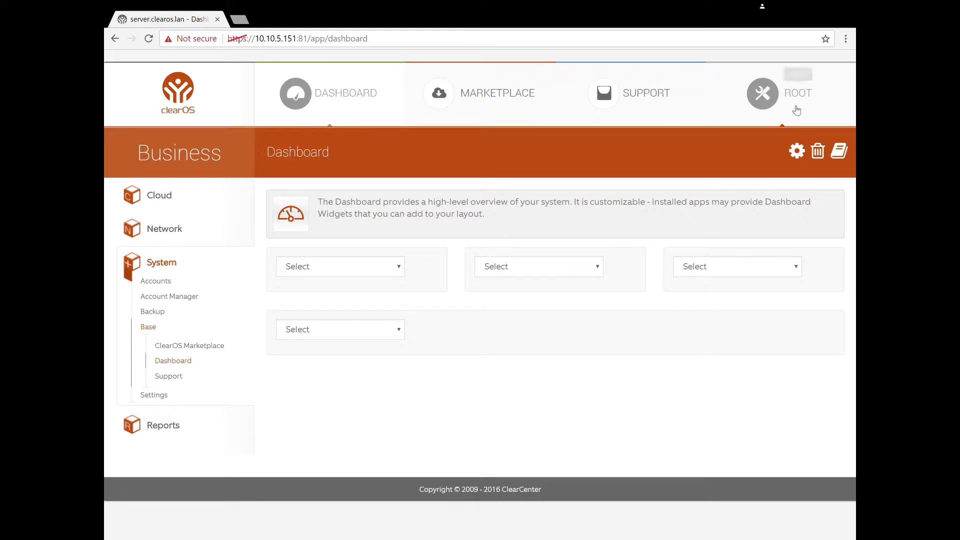
mouse_move(779, 95)
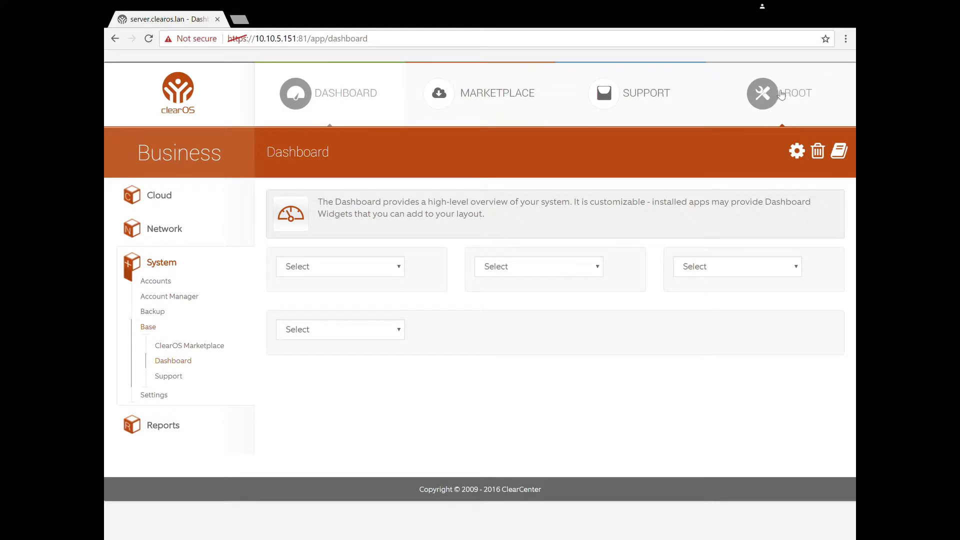
- Update the root password on the ROOT > User Profile page
click(790, 93)
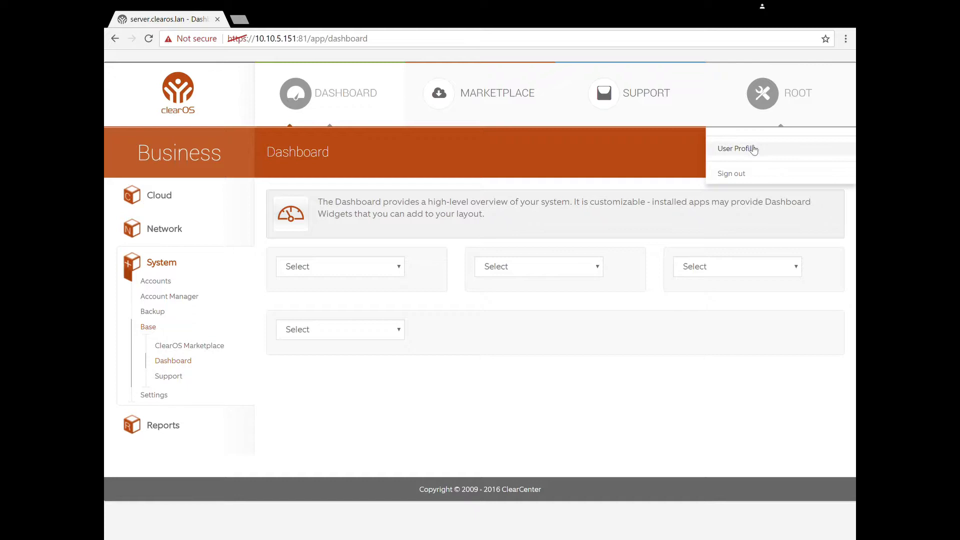
click(736, 148)
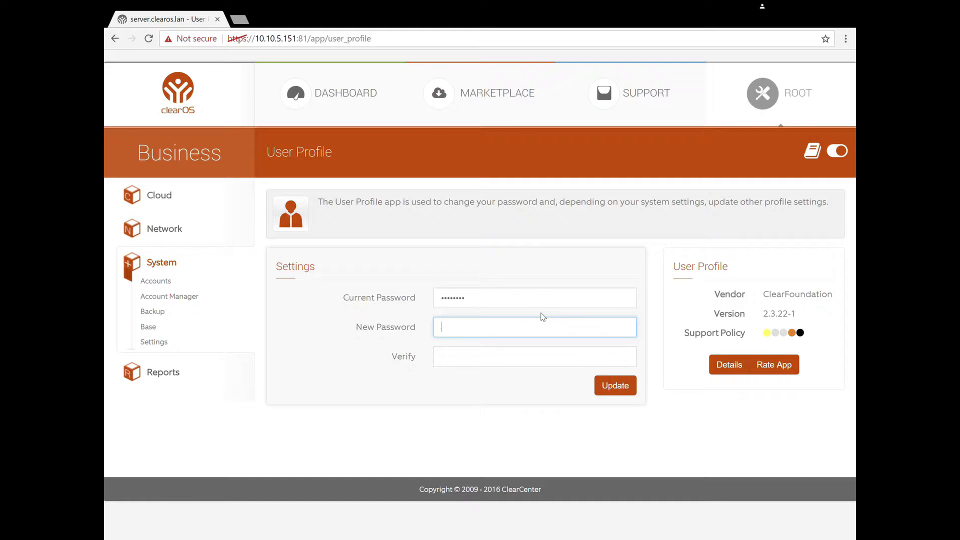
text(password)
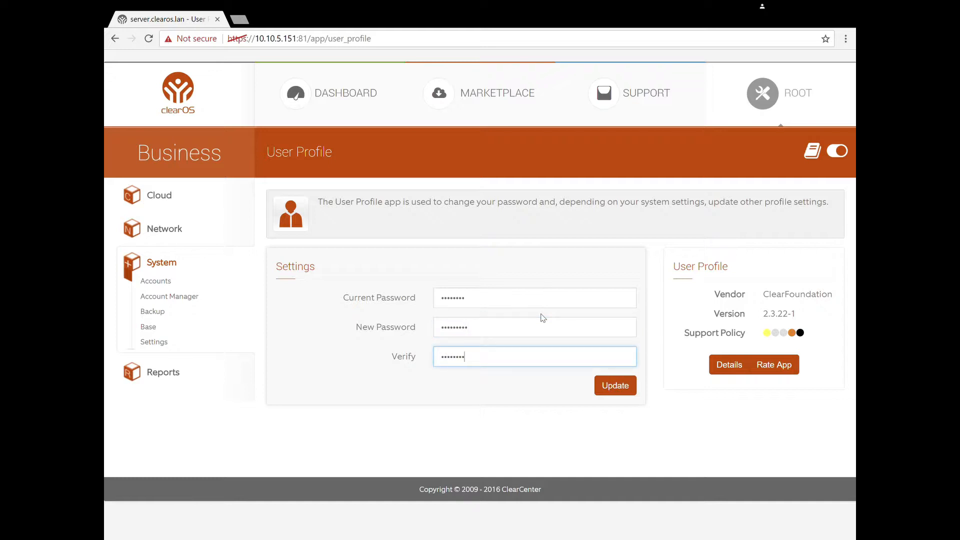
click(614, 385)
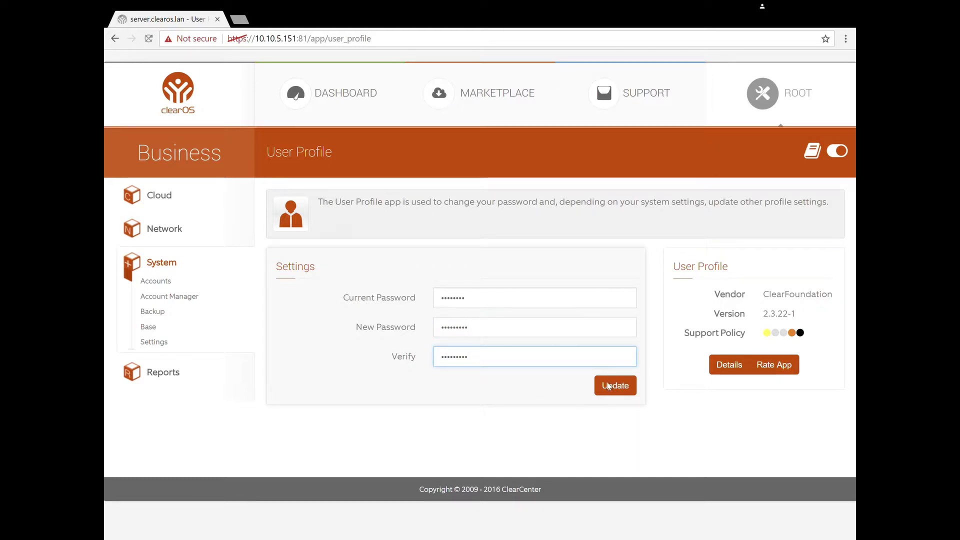
click(614, 385)
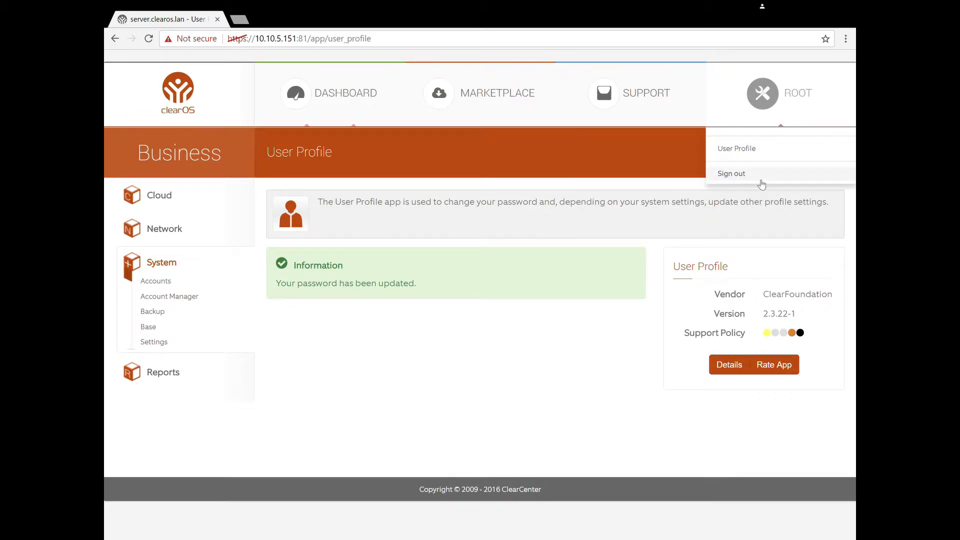
- Sign out, then log back in as root with the new password
click(731, 174)
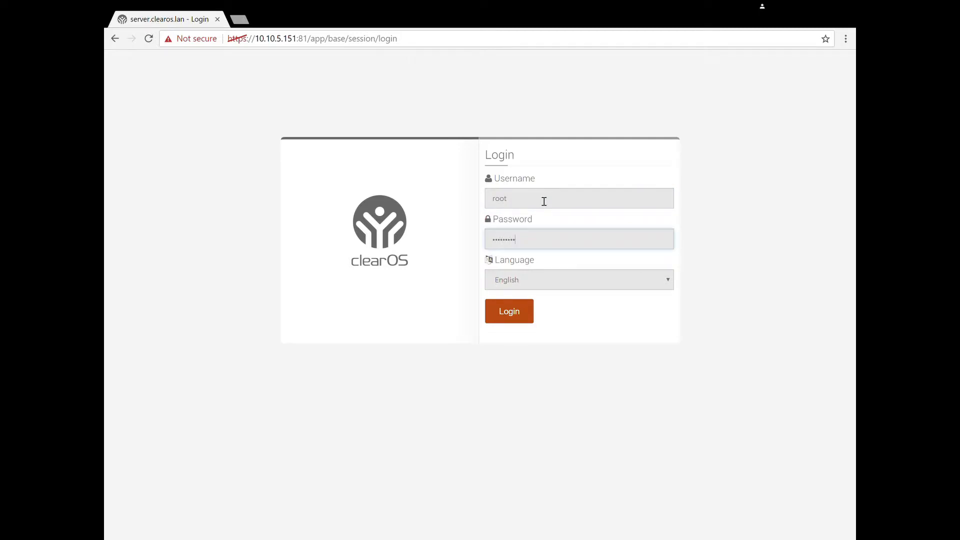
click(509, 310)
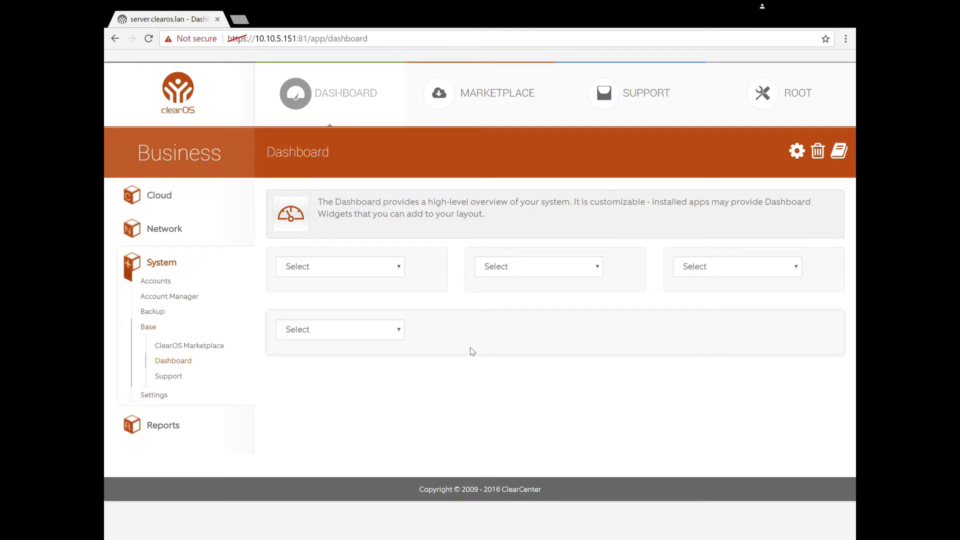
mouse_move(482, 351)
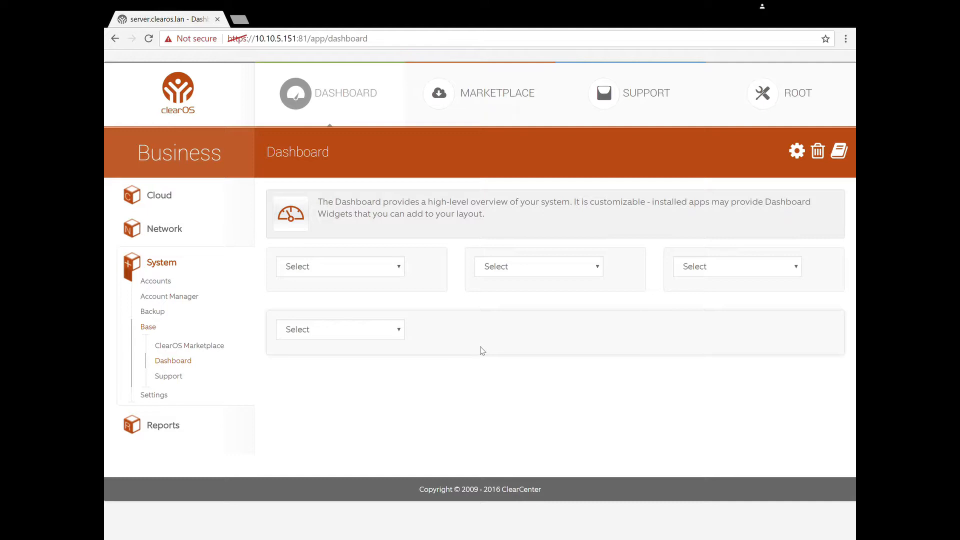
mouse_move(477, 351)
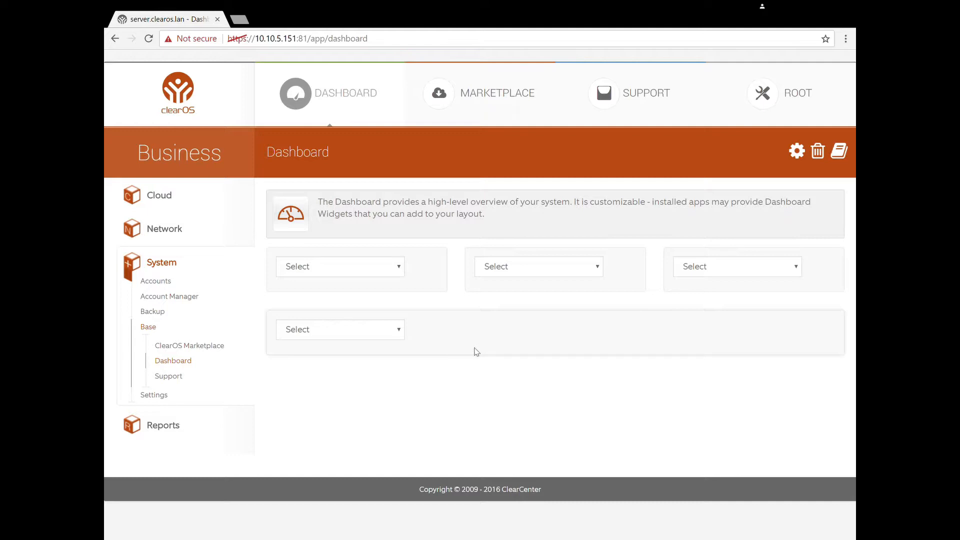
mouse_move(453, 354)
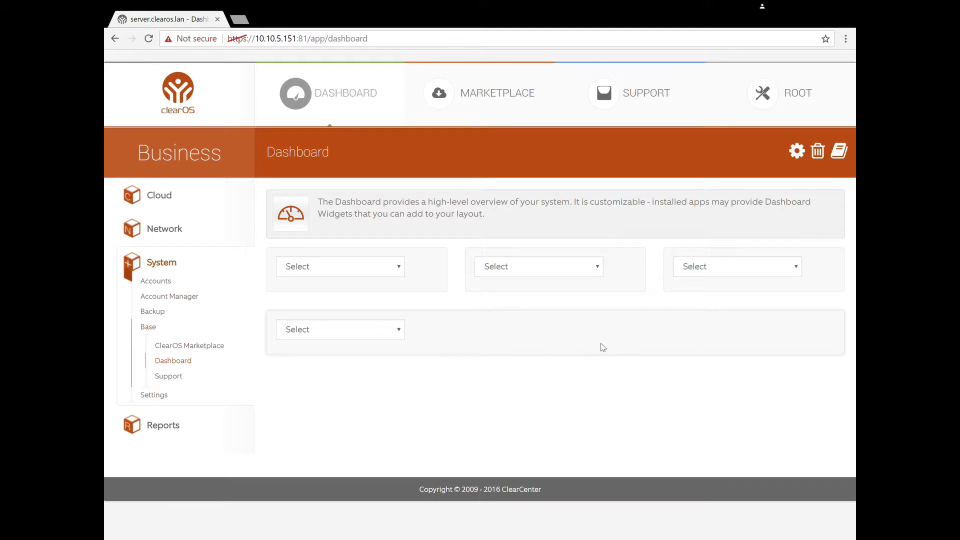
mouse_move(600, 352)
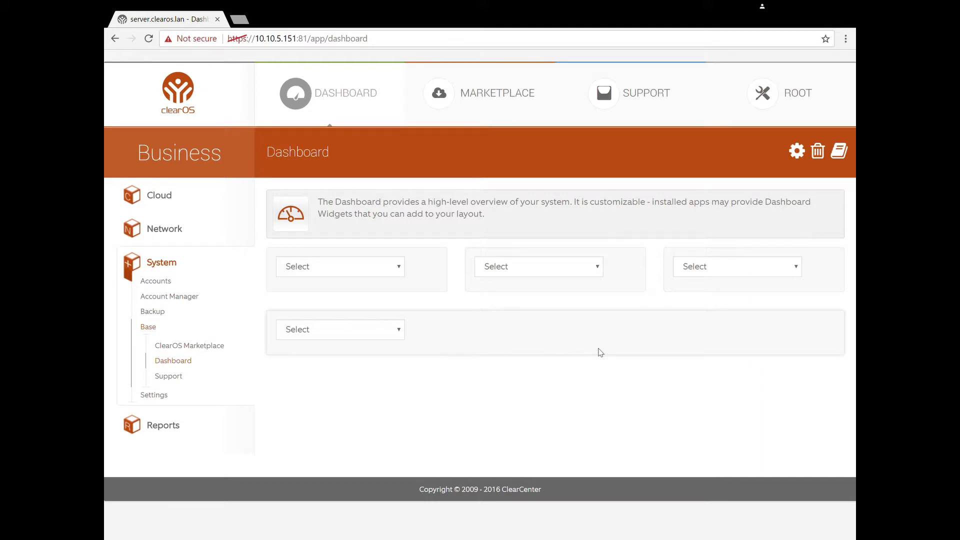
mouse_move(608, 349)
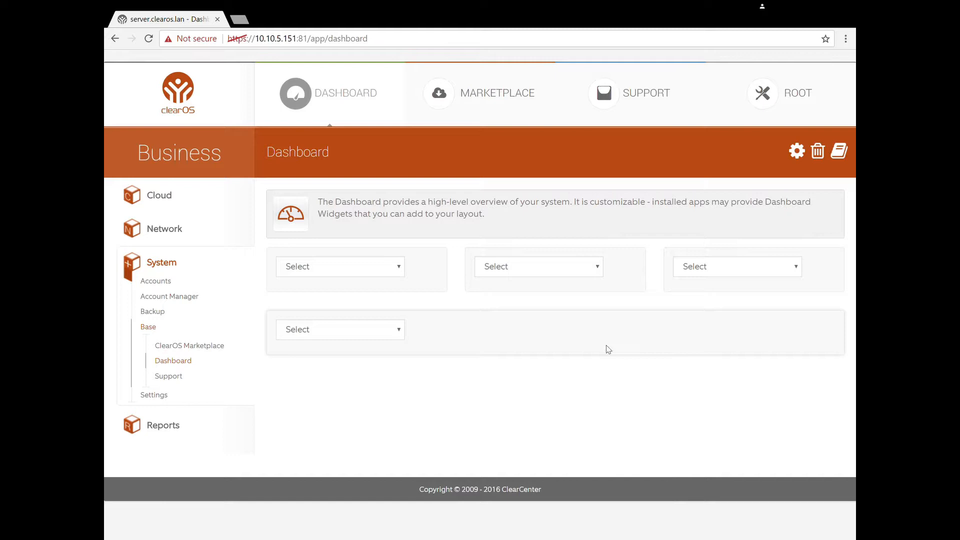
mouse_move(558, 350)
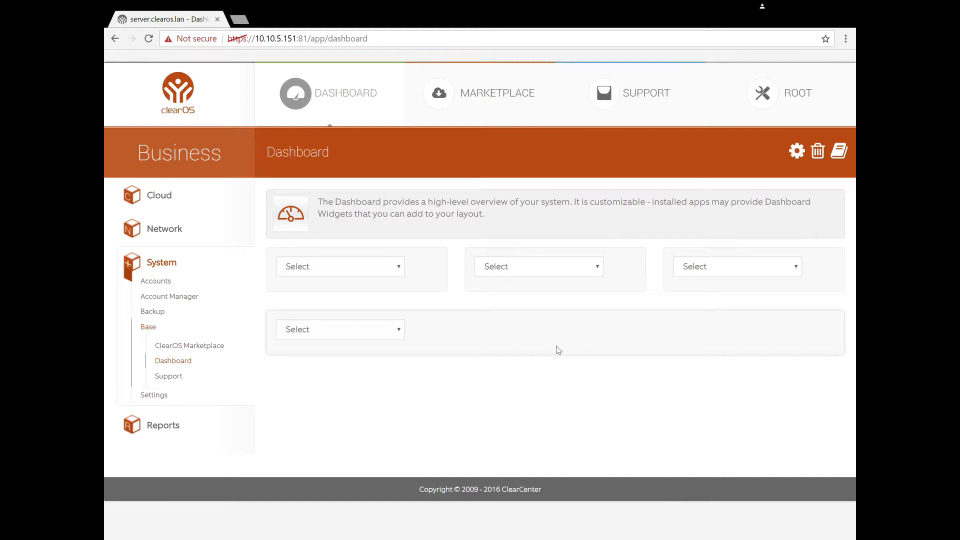
mouse_move(817, 151)
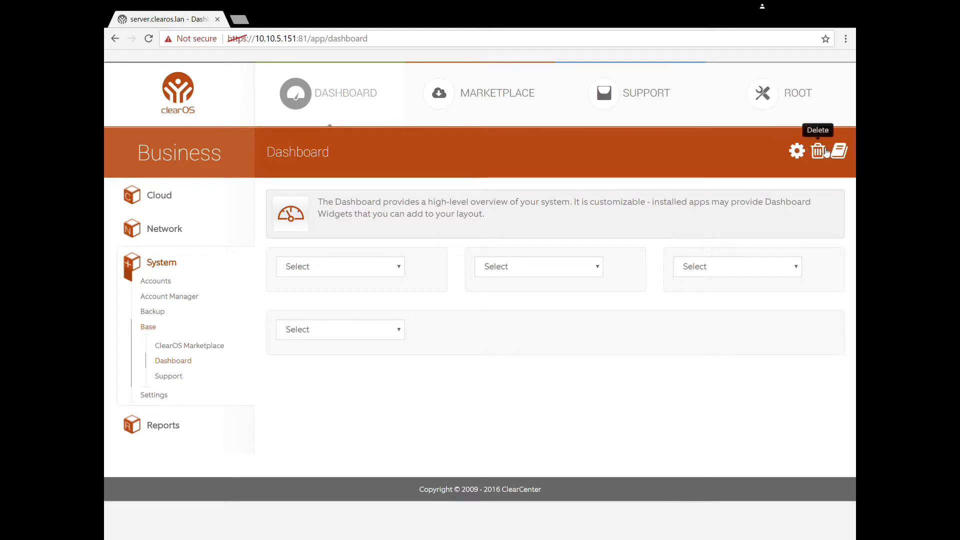
mouse_move(797, 151)
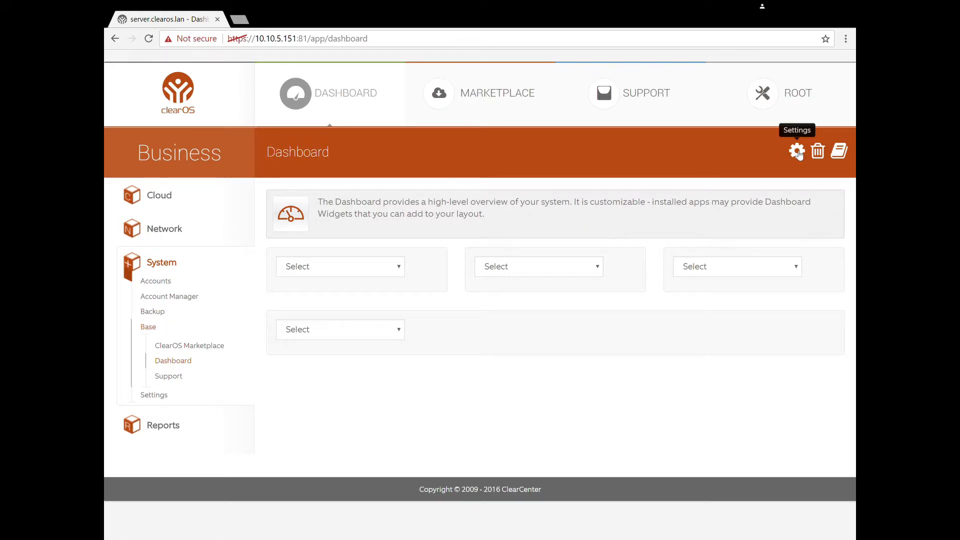
- Set Dashboard Settings columns to 2 for row 2 and 1 for row 3, and save
click(797, 151)
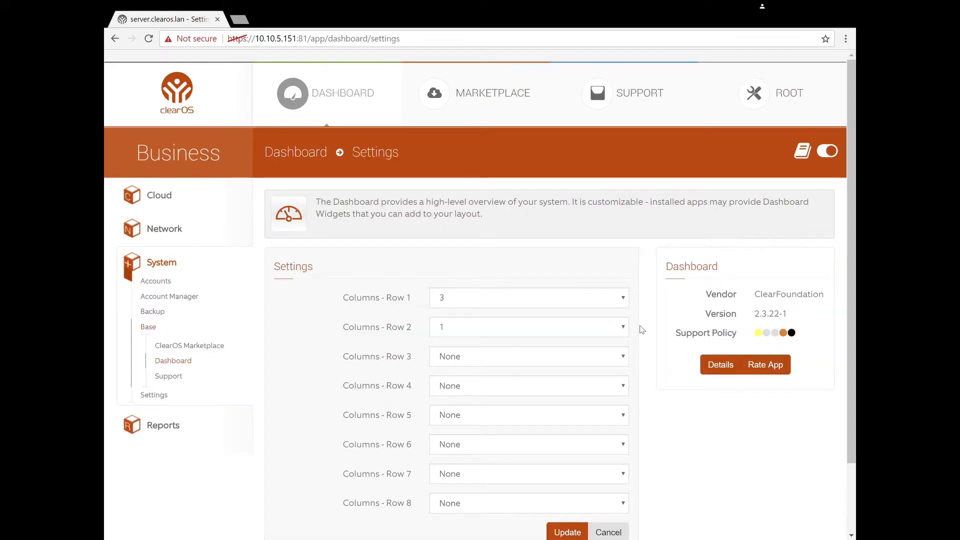
scroll(down, 3)
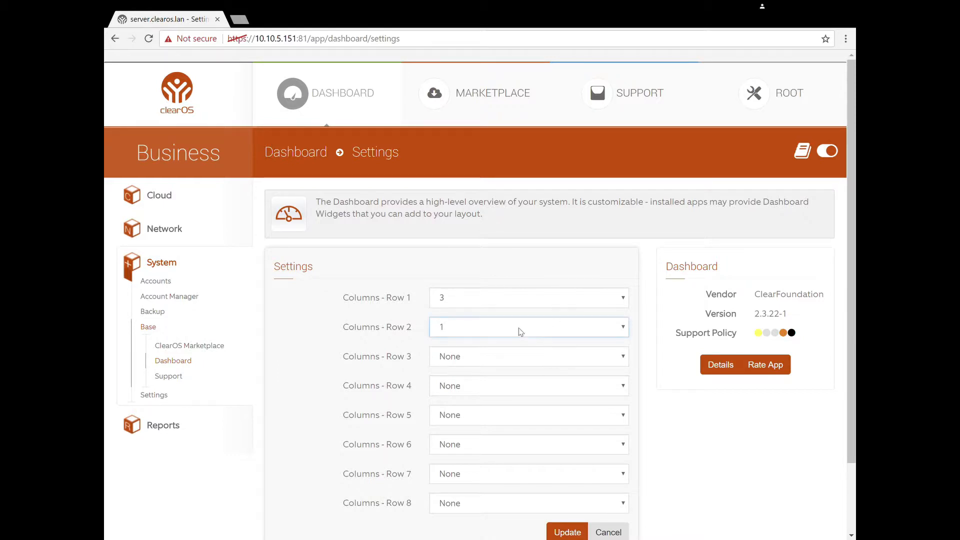
click(526, 327)
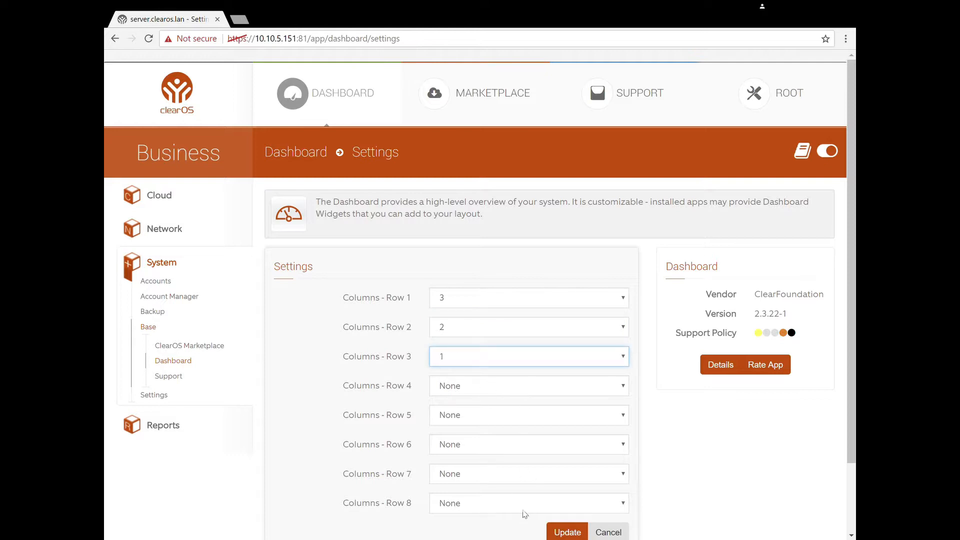
click(565, 531)
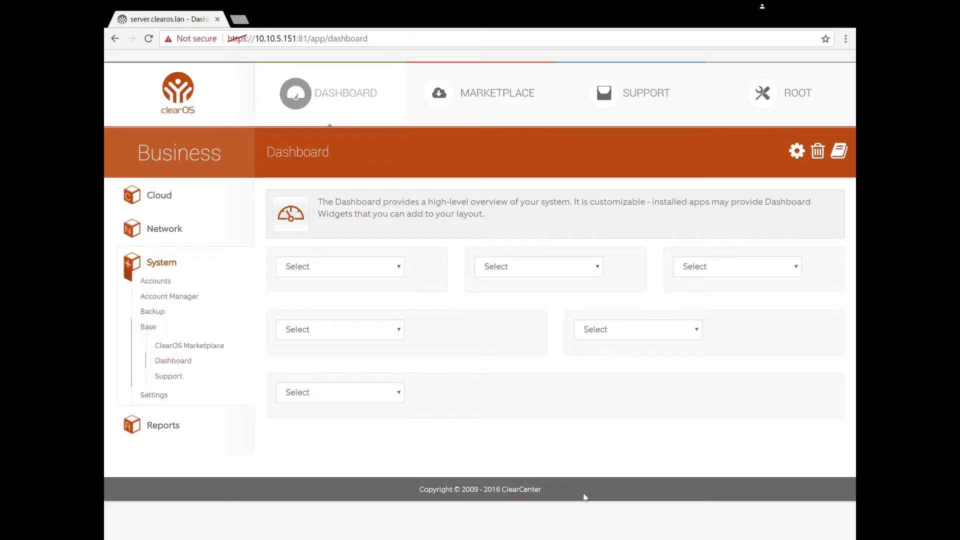
mouse_move(391, 279)
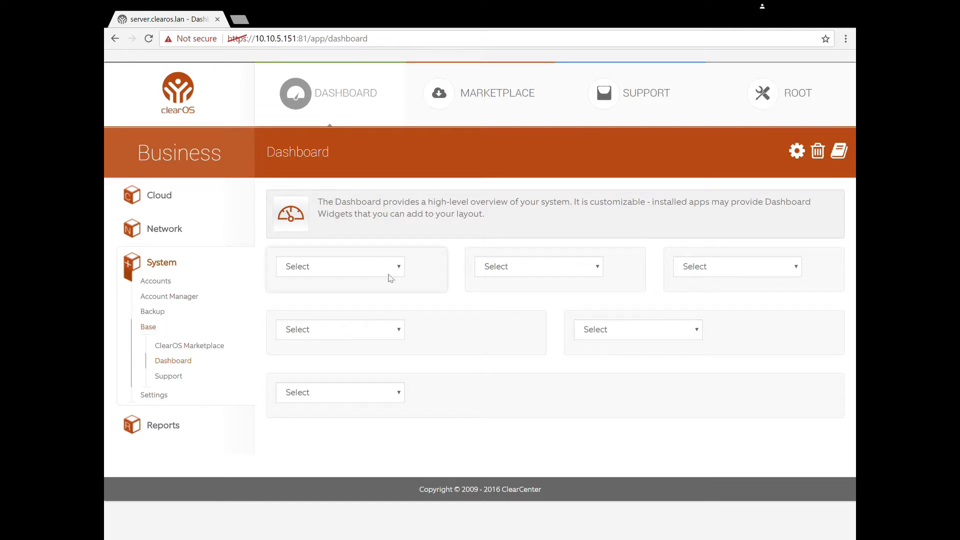
- Fill row 1 with Shutdown / Restart, Users and Groups, and Events - Last 24 Hours widgets
click(340, 265)
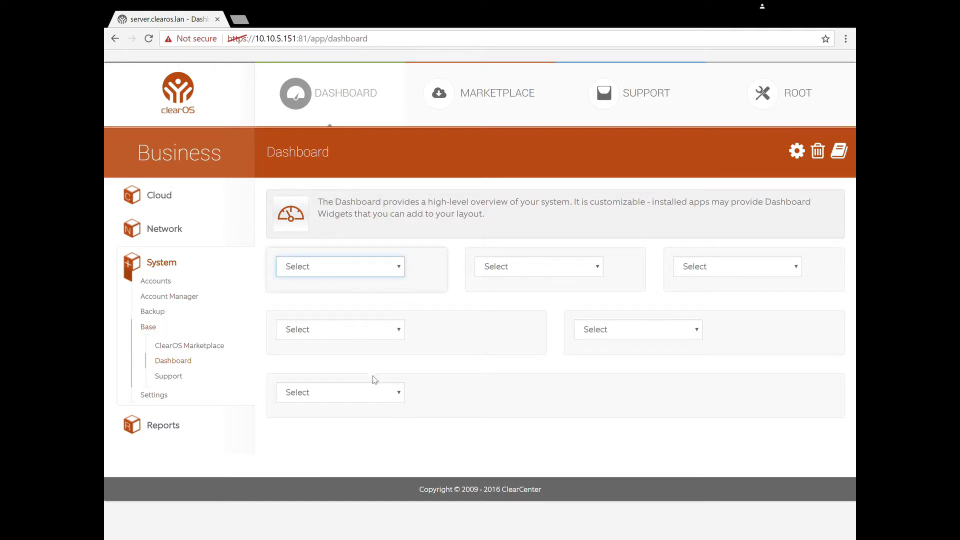
mouse_move(381, 325)
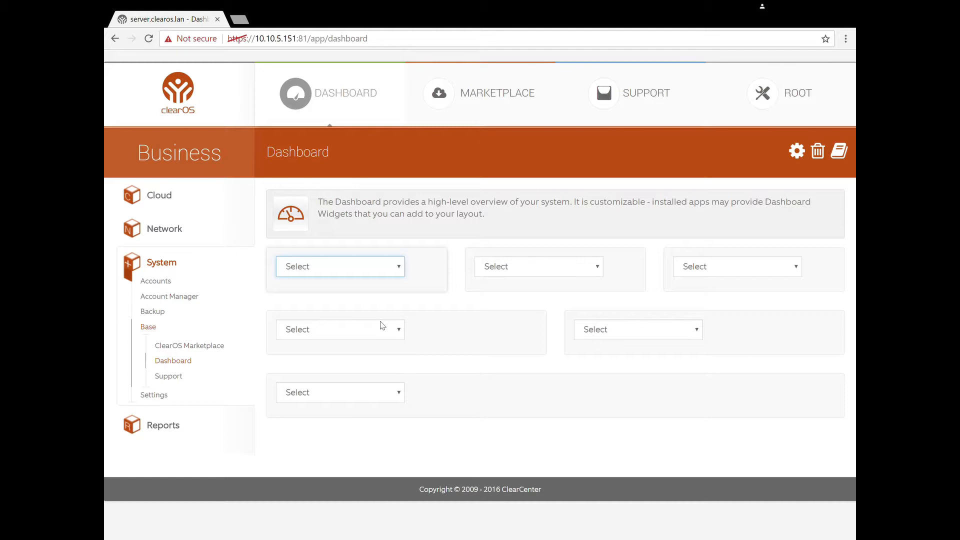
mouse_move(394, 325)
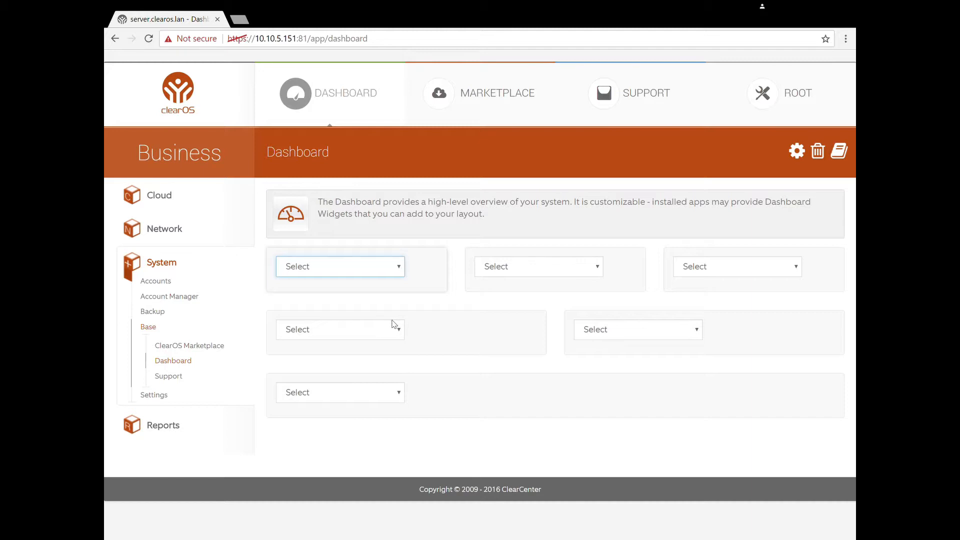
click(339, 265)
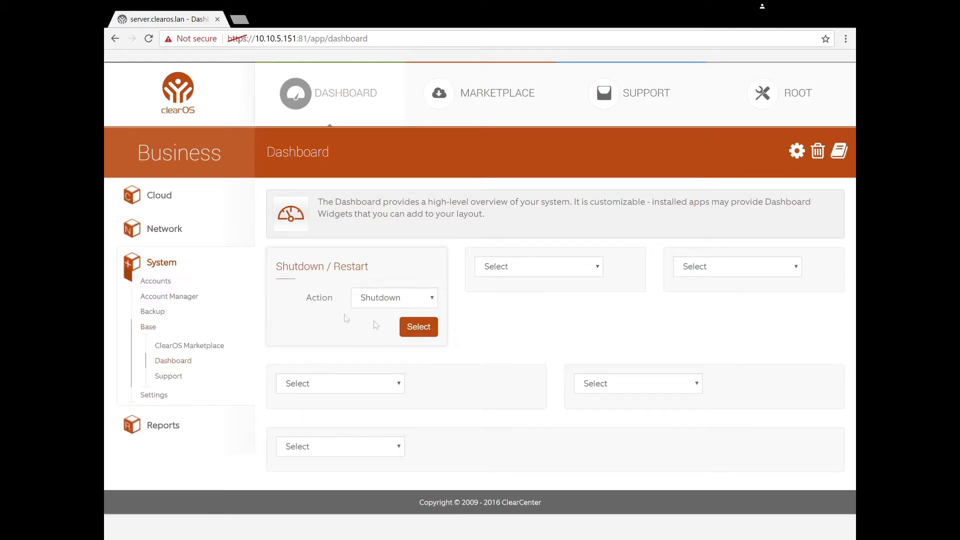
click(537, 265)
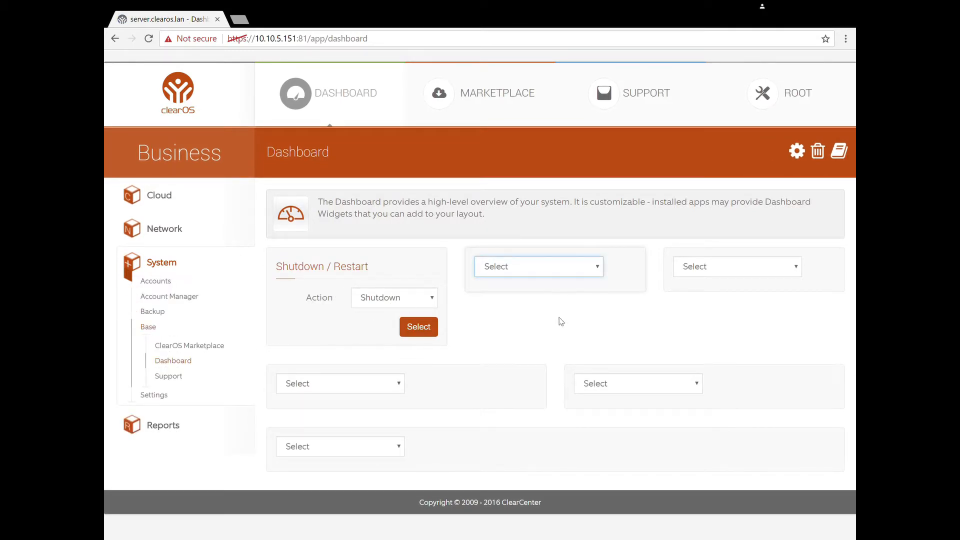
click(537, 267)
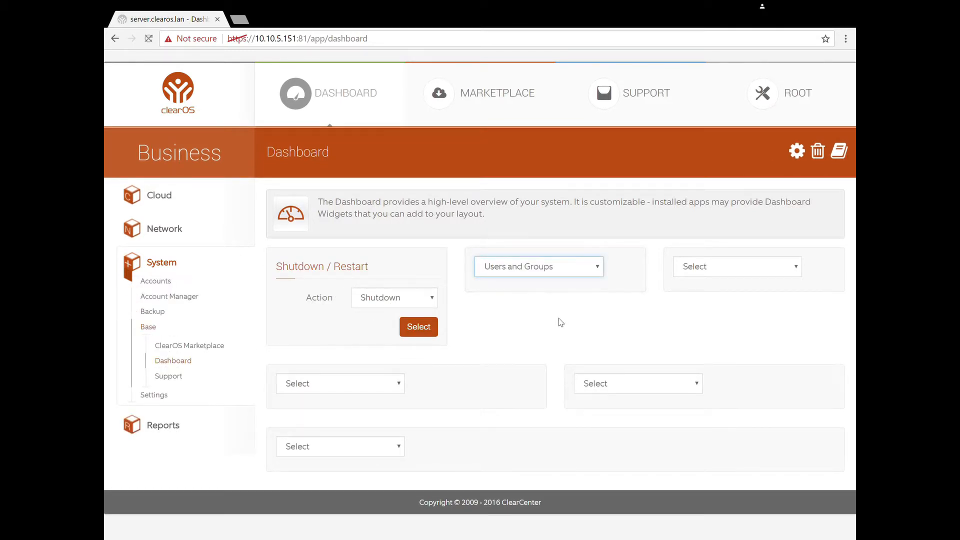
click(538, 266)
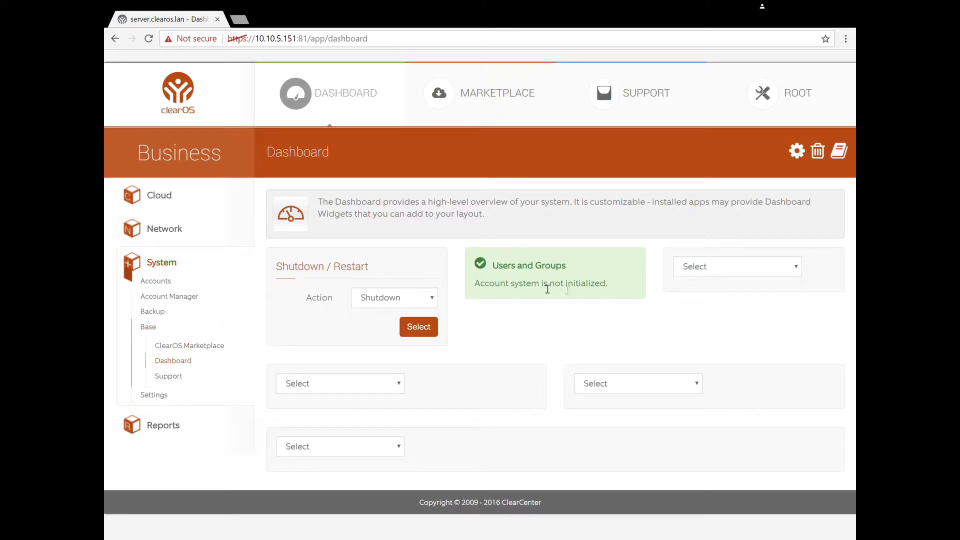
mouse_move(560, 292)
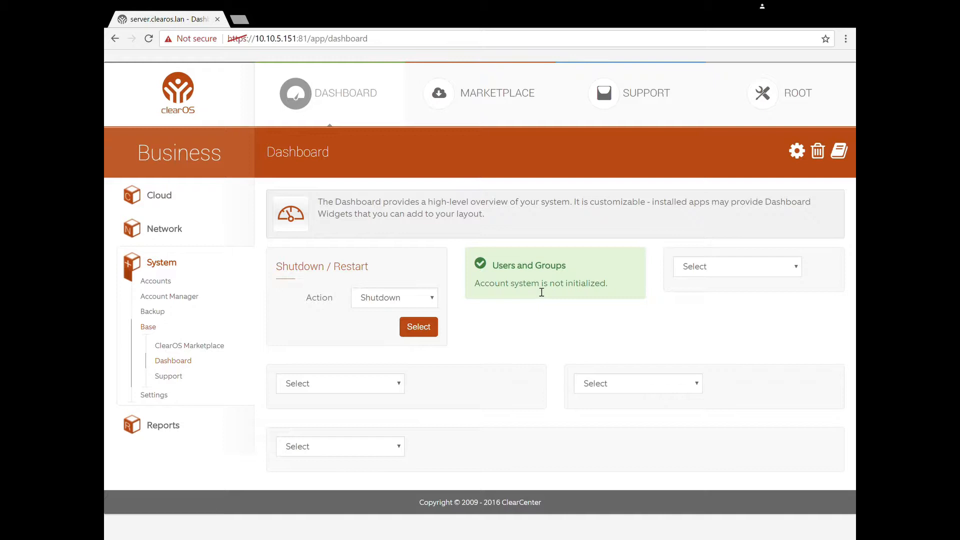
mouse_move(551, 294)
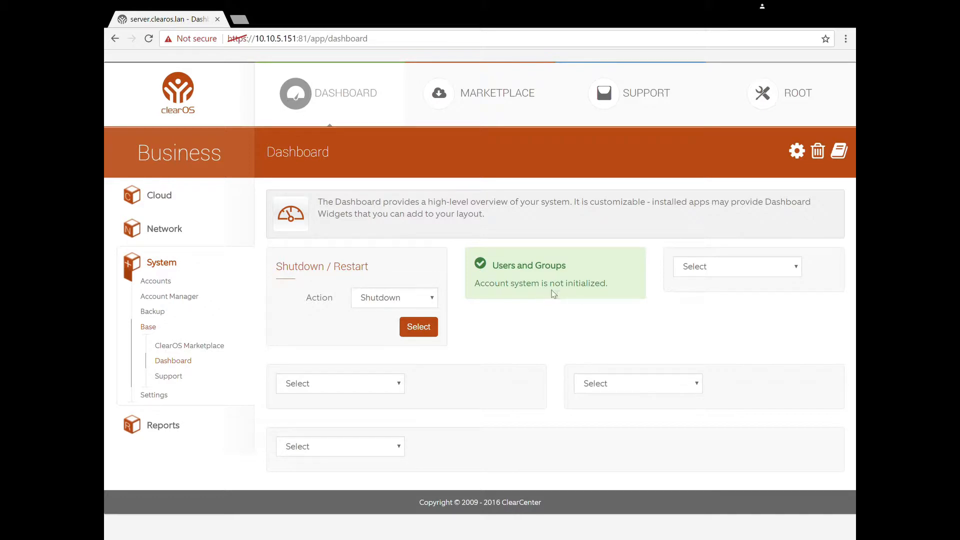
click(737, 267)
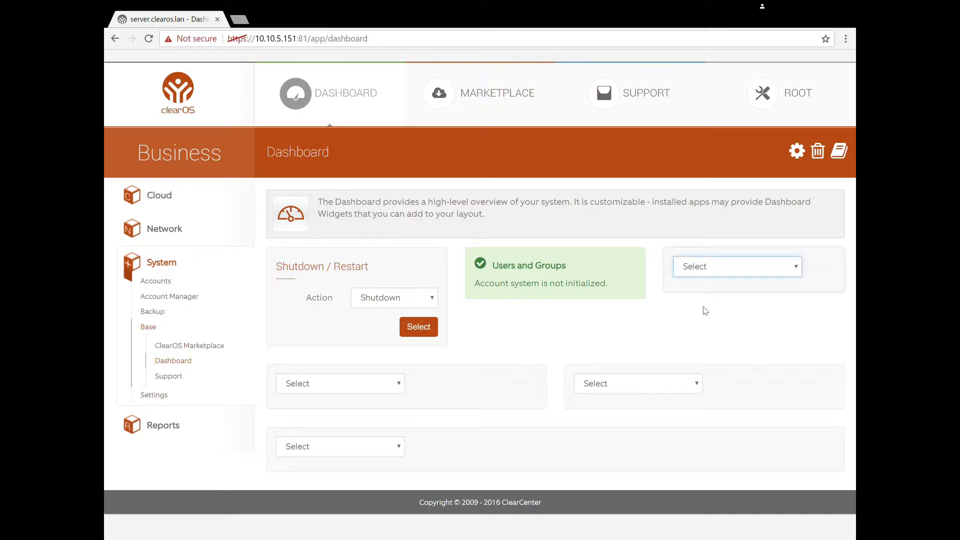
mouse_move(714, 361)
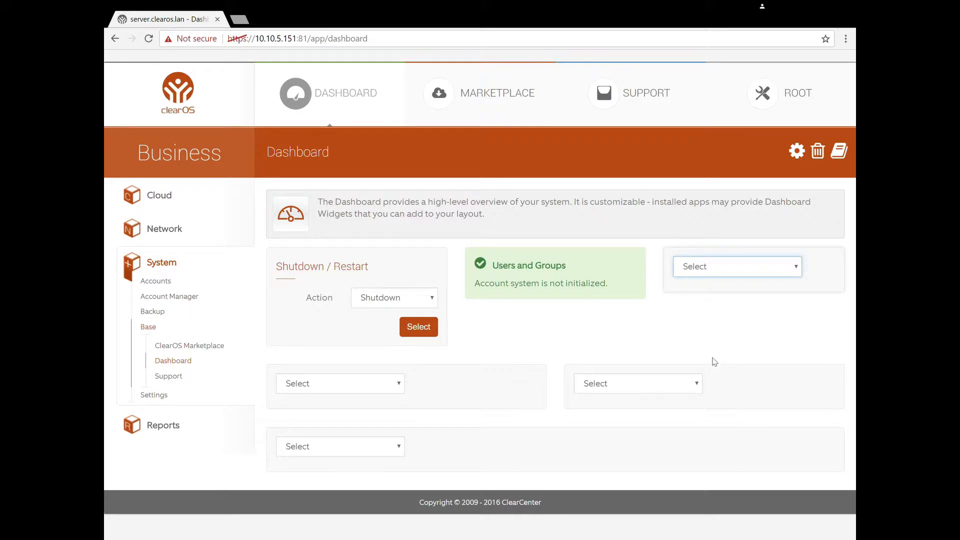
mouse_move(724, 329)
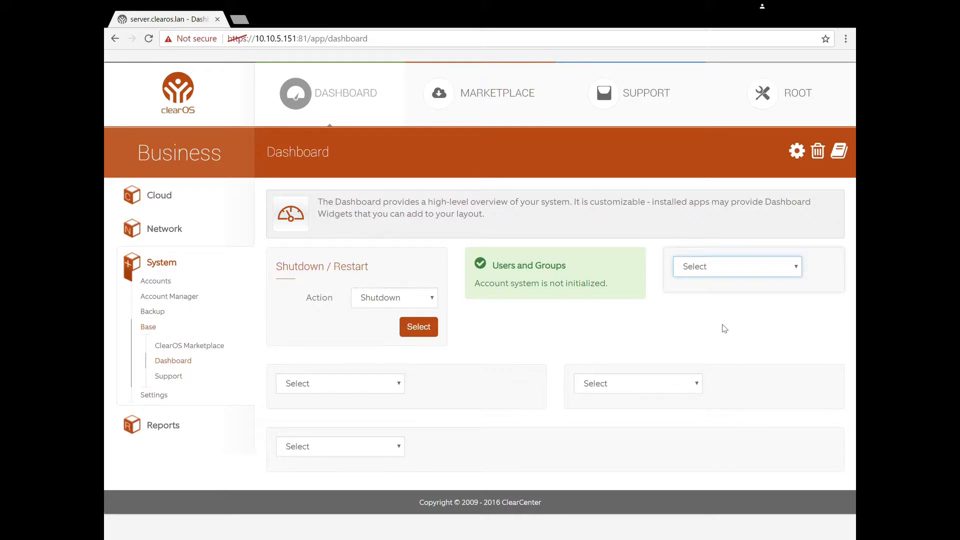
click(737, 266)
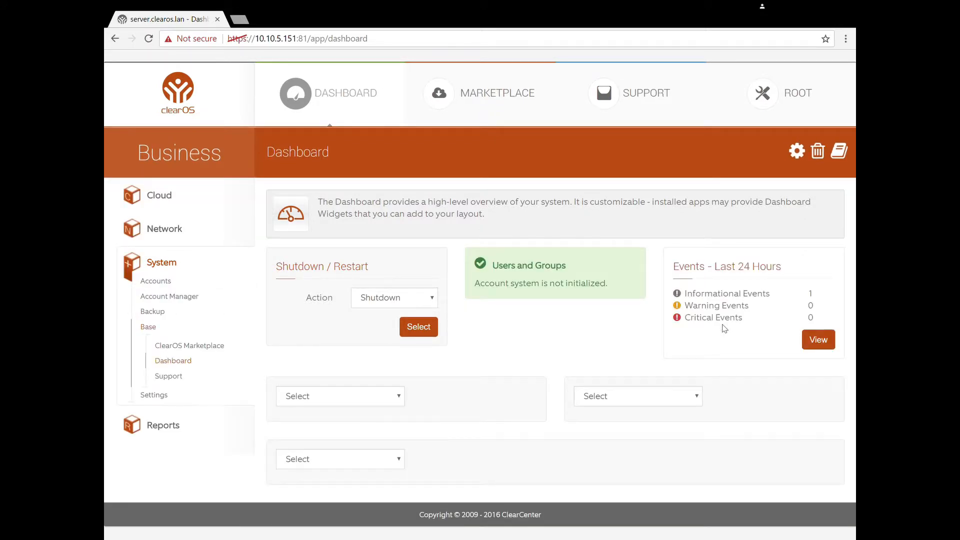
- Add Process CPU Usage to row 2 and Recent Software Activity to the bottom row
click(340, 395)
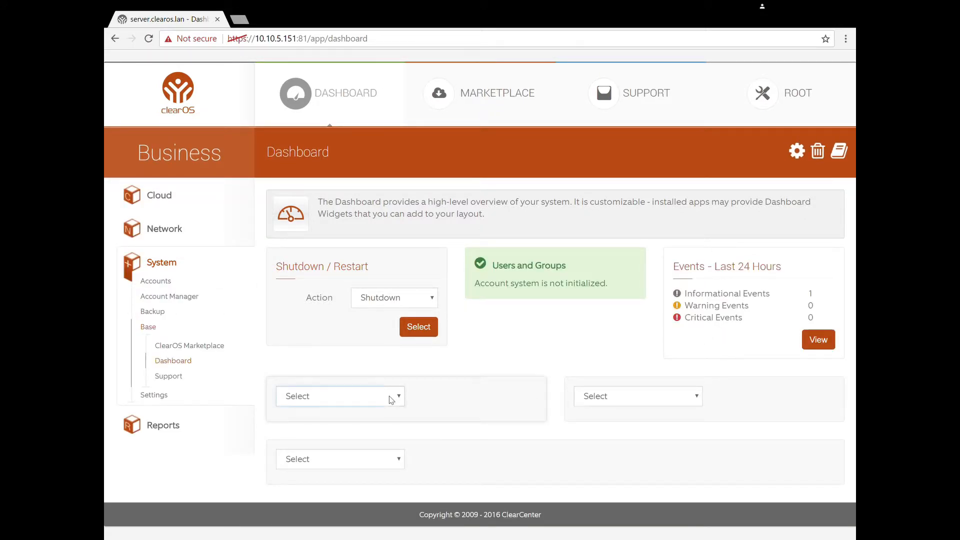
click(340, 396)
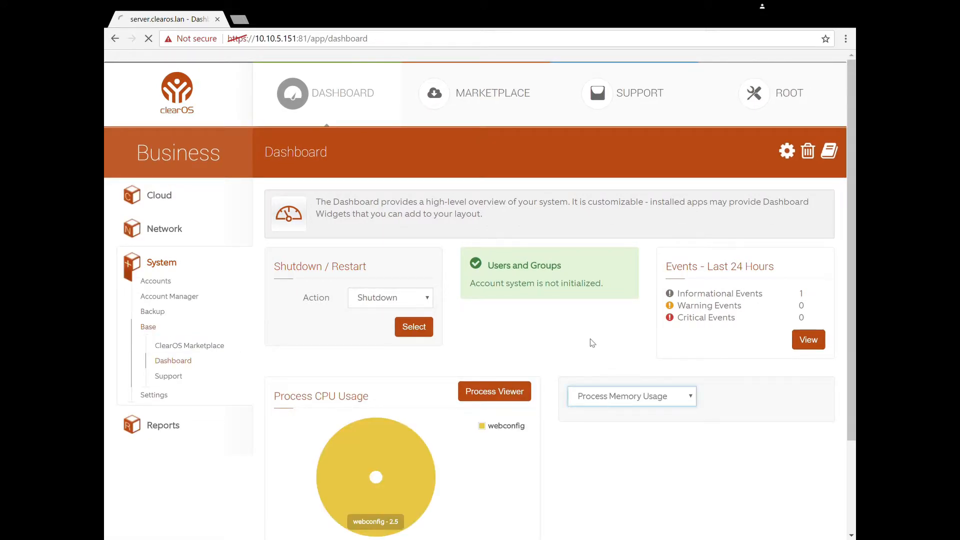
scroll(down, 3)
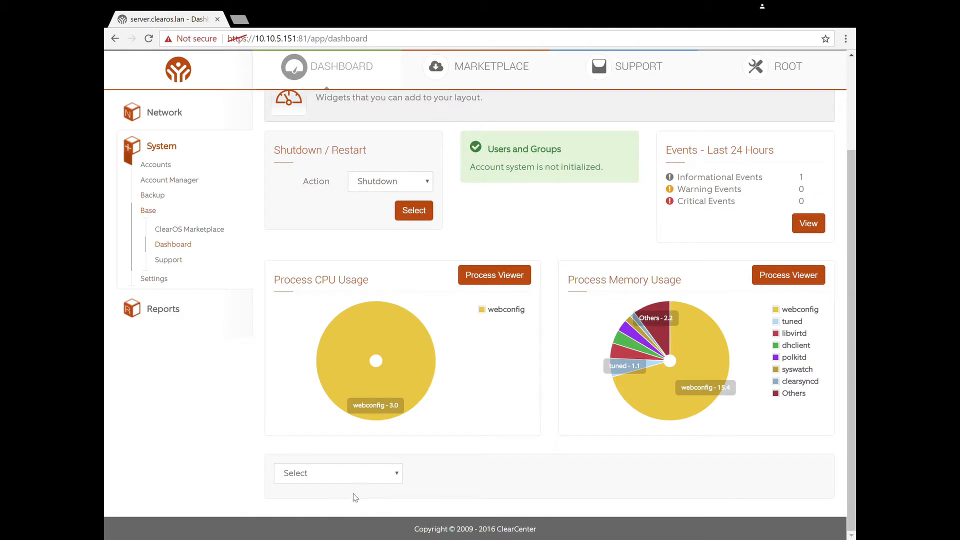
click(338, 473)
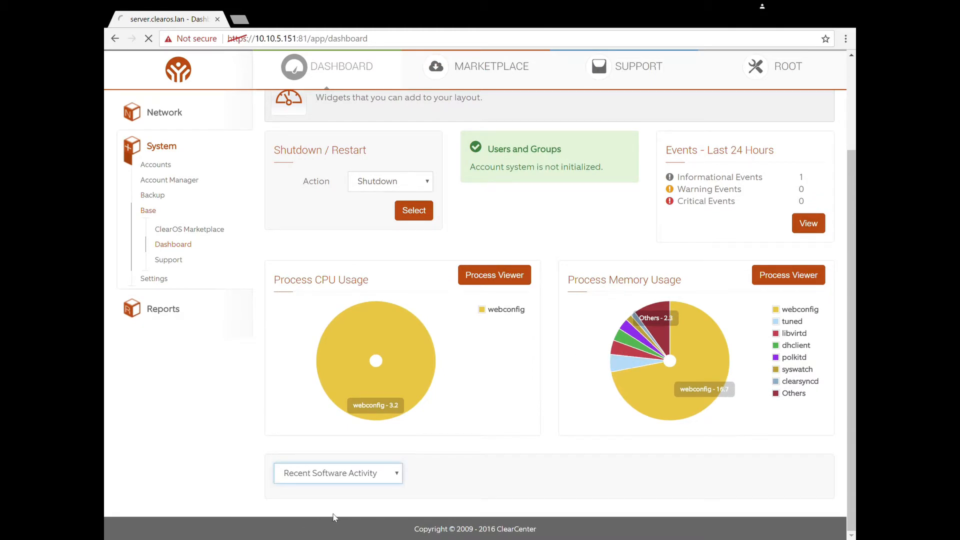
click(338, 472)
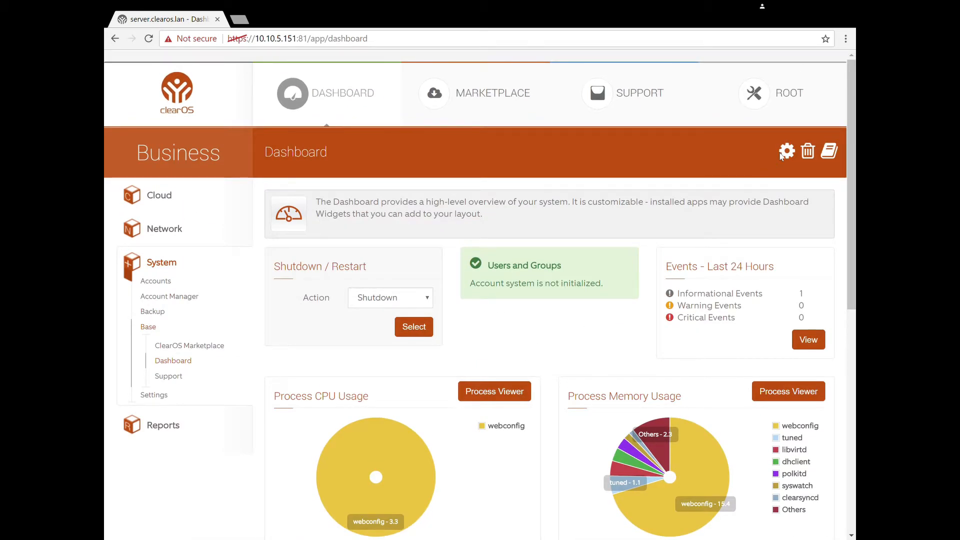
- Remove the top-row Events widget, then re-add Events - Last 24 Hours there
click(787, 151)
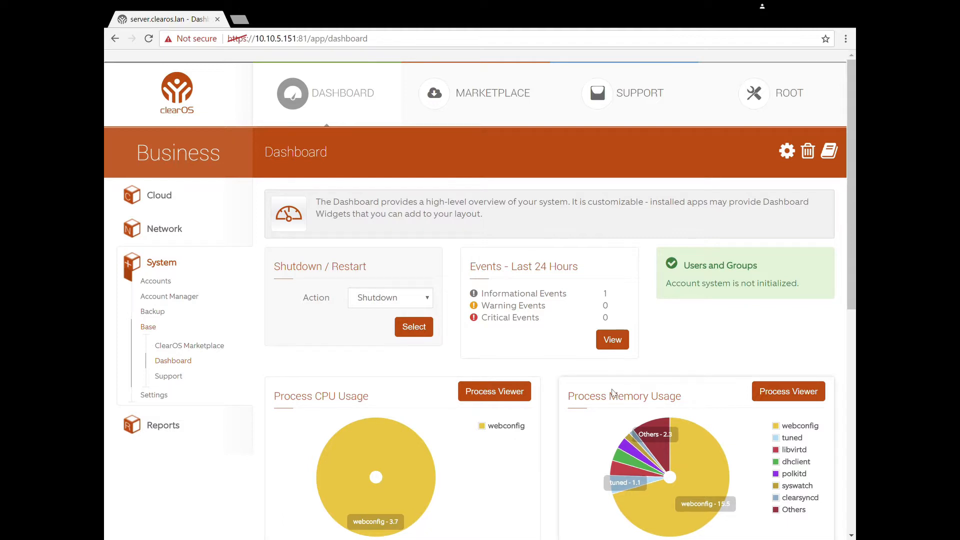
mouse_move(796, 186)
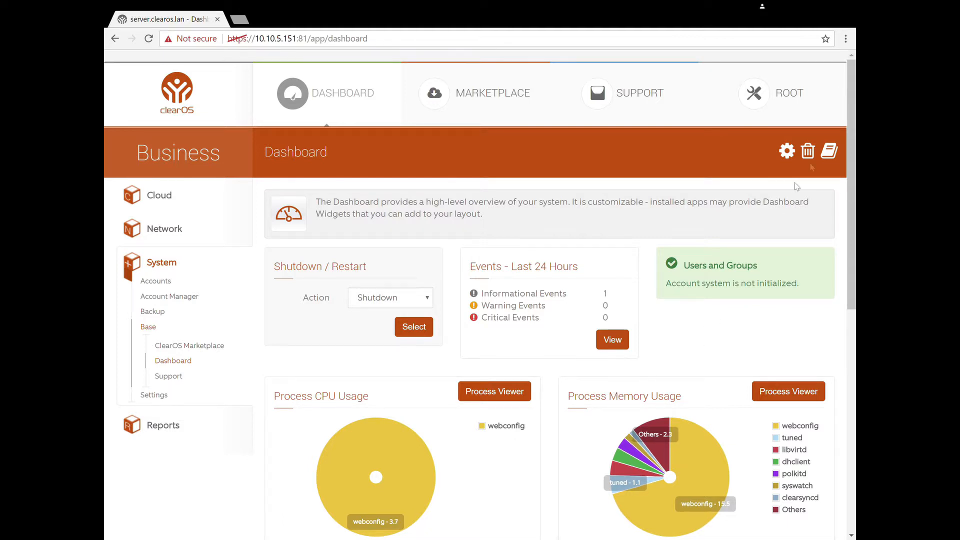
click(807, 151)
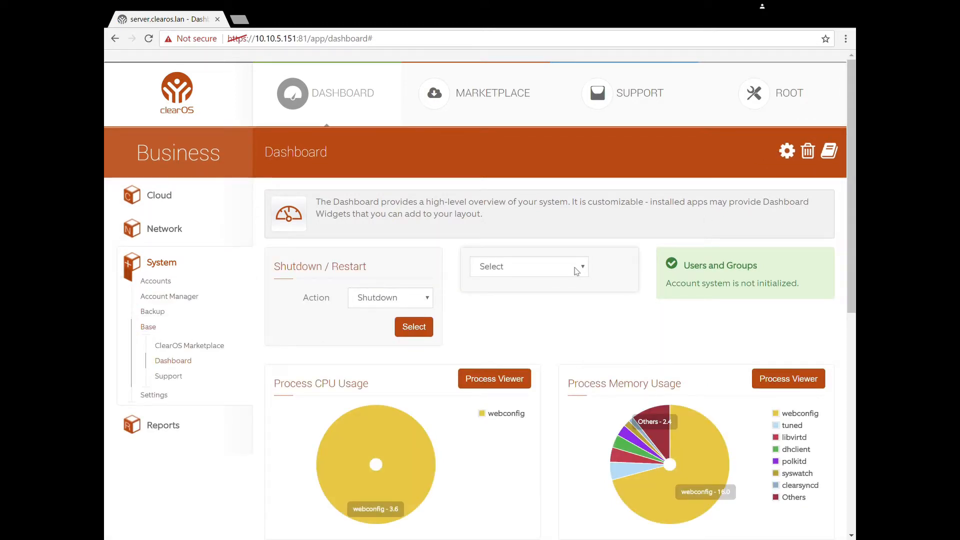
click(528, 267)
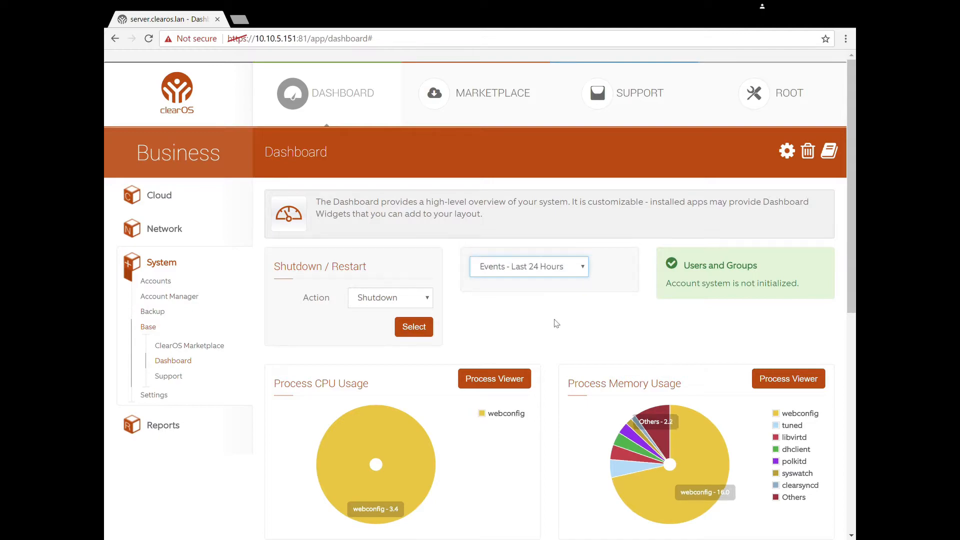
click(528, 266)
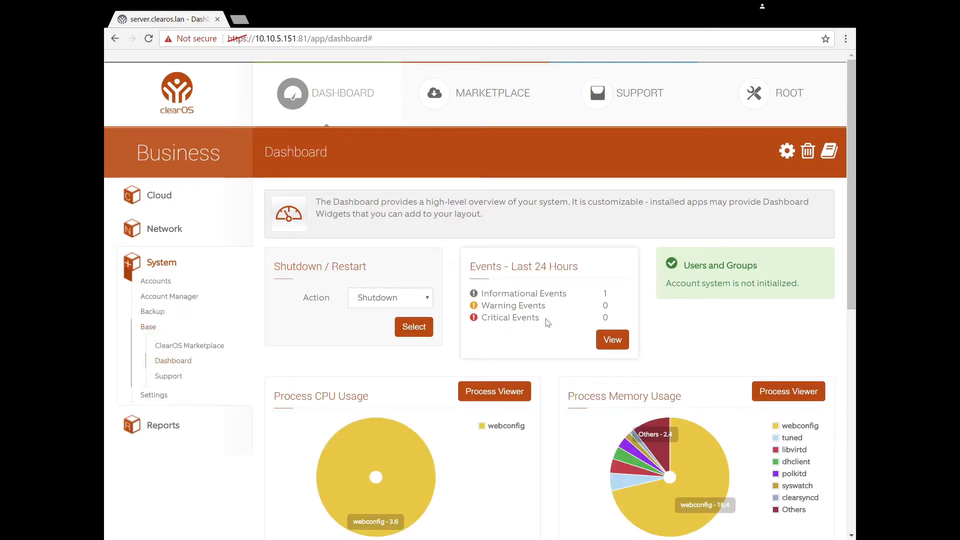
scroll(down, 3)
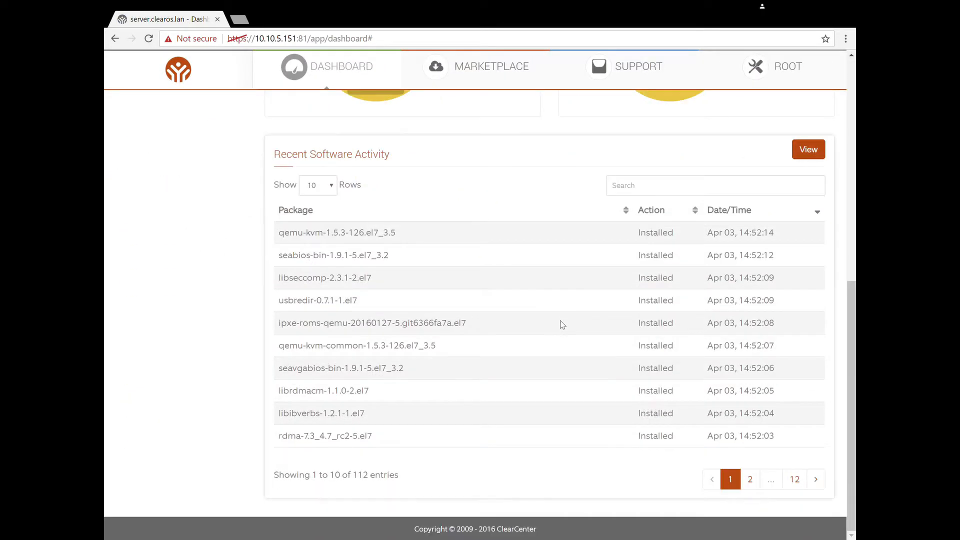
scroll(up, 3)
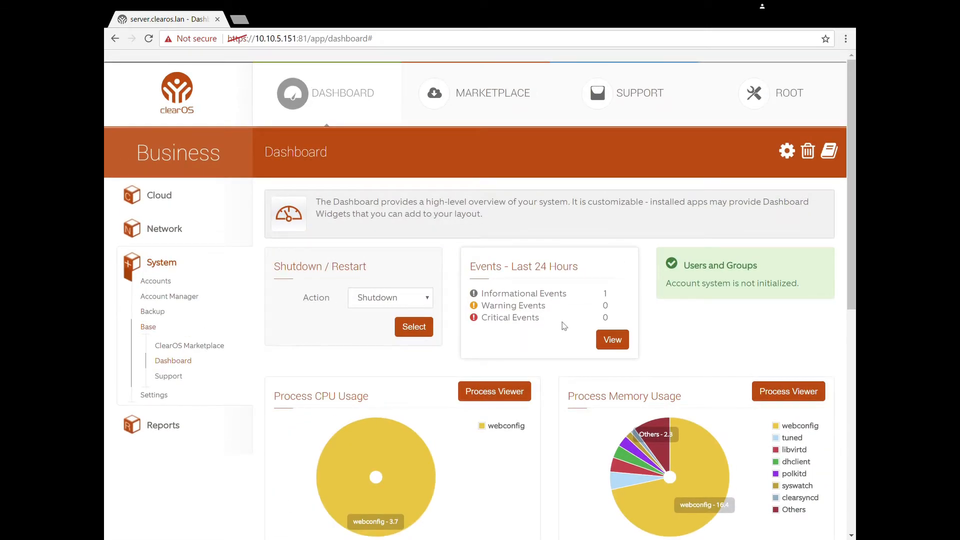
scroll(down, 3)
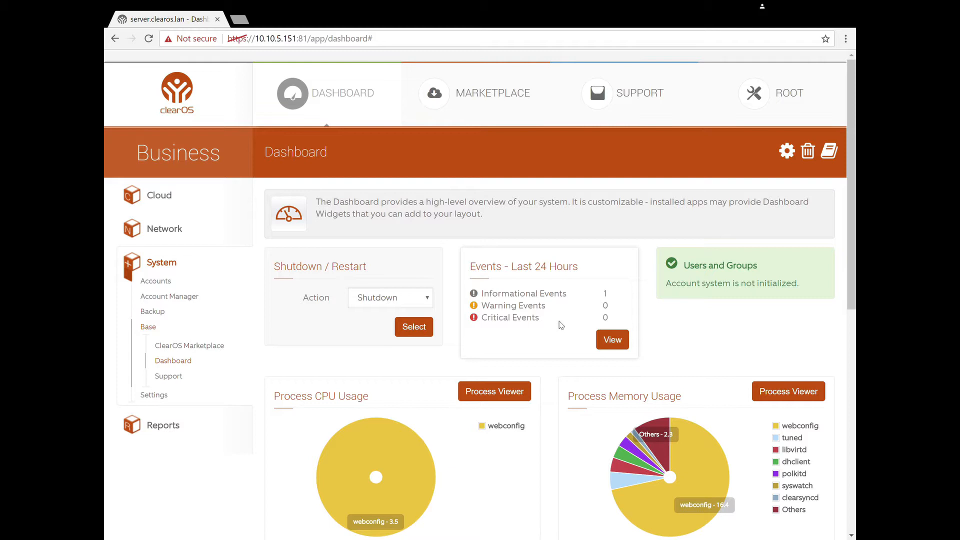
mouse_move(720, 233)
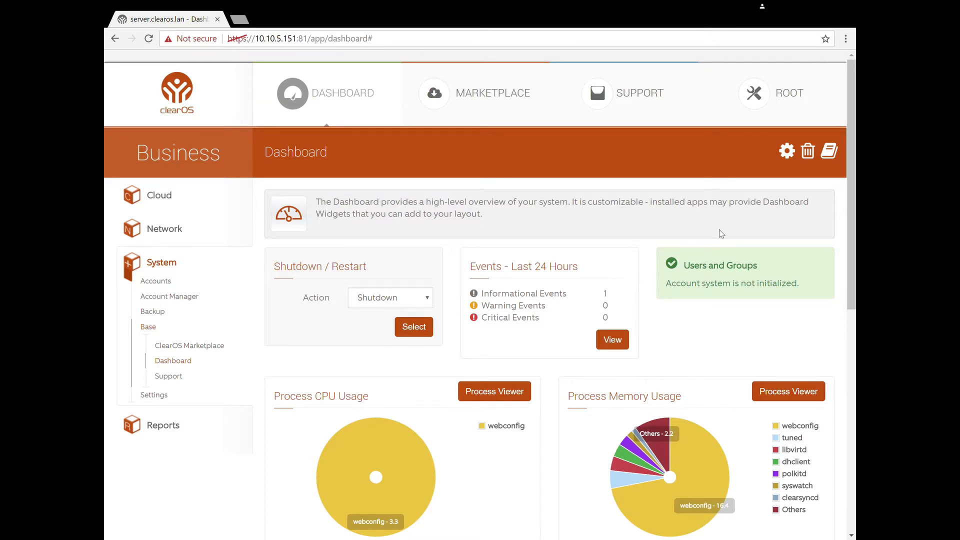
mouse_move(702, 279)
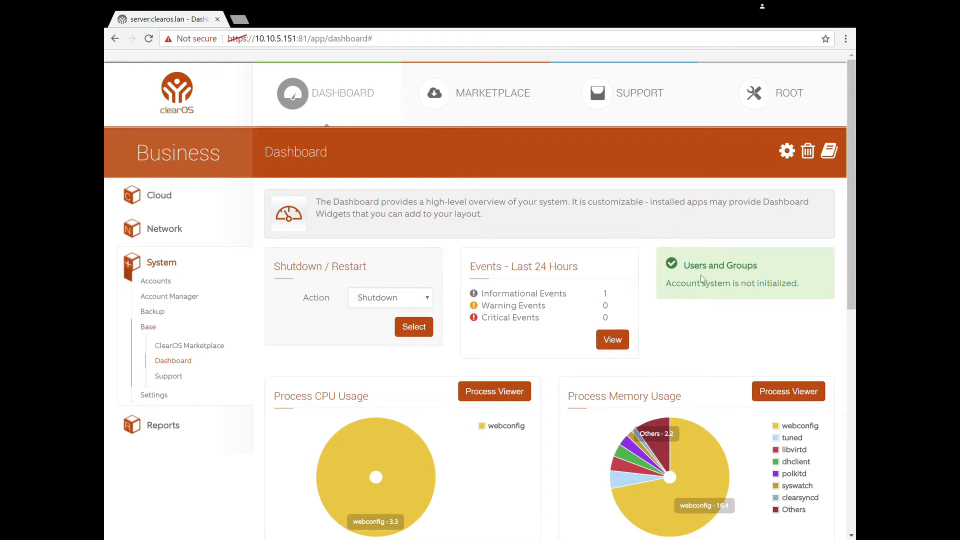
mouse_move(664, 291)
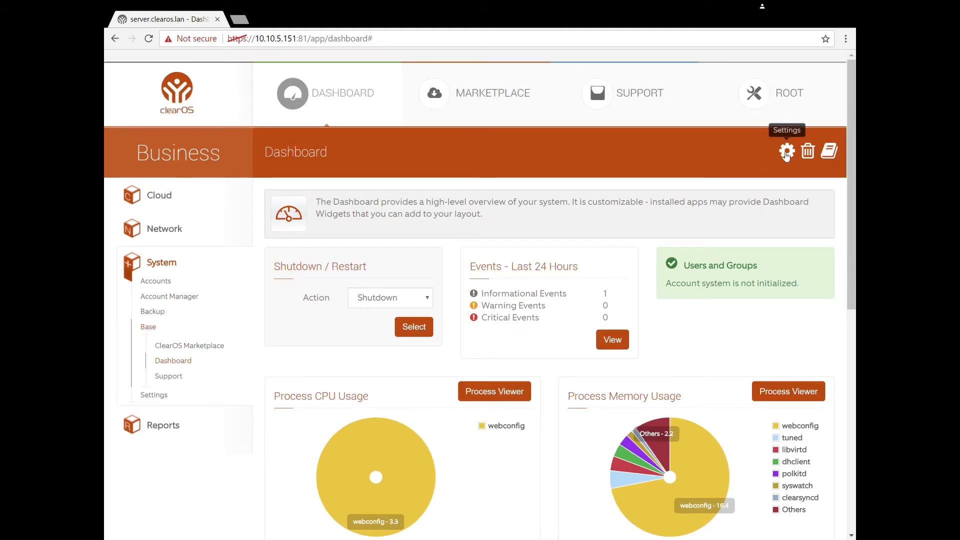
- Set Columns - Row 4 to 2 in Dashboard Settings and save the layout
click(786, 151)
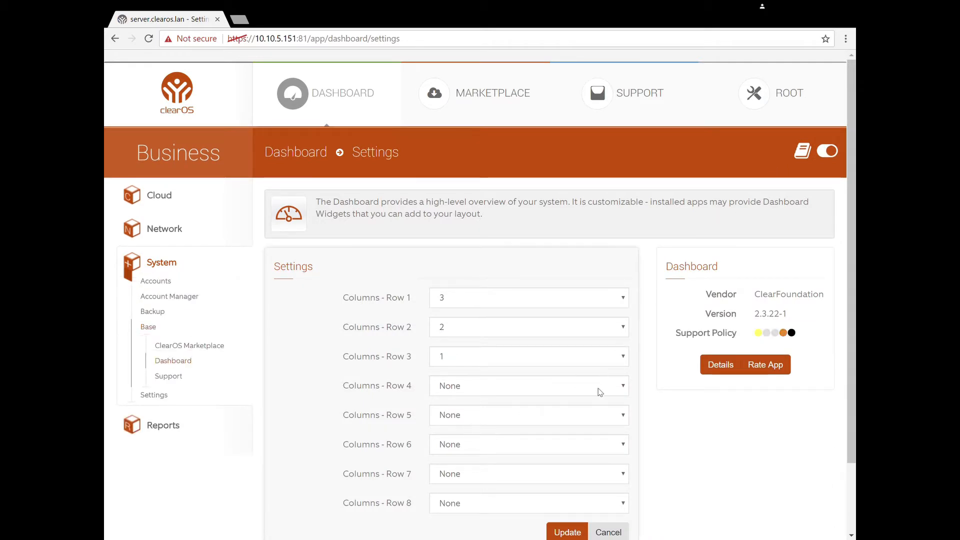
click(526, 385)
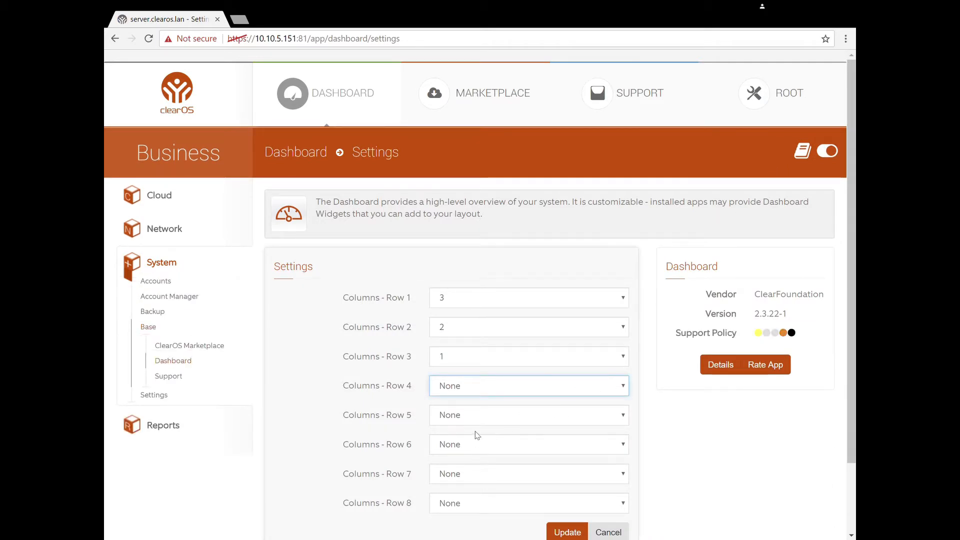
click(527, 385)
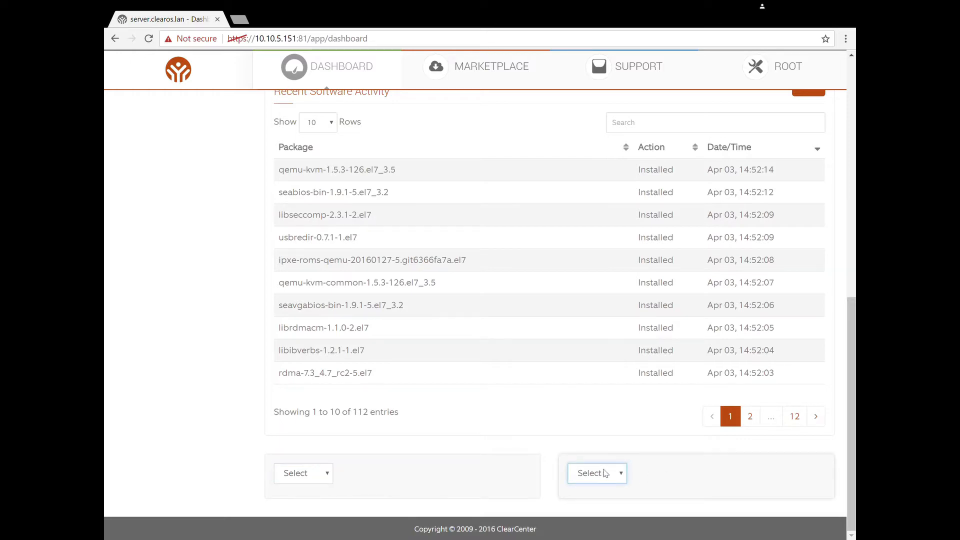
scroll(up, 3)
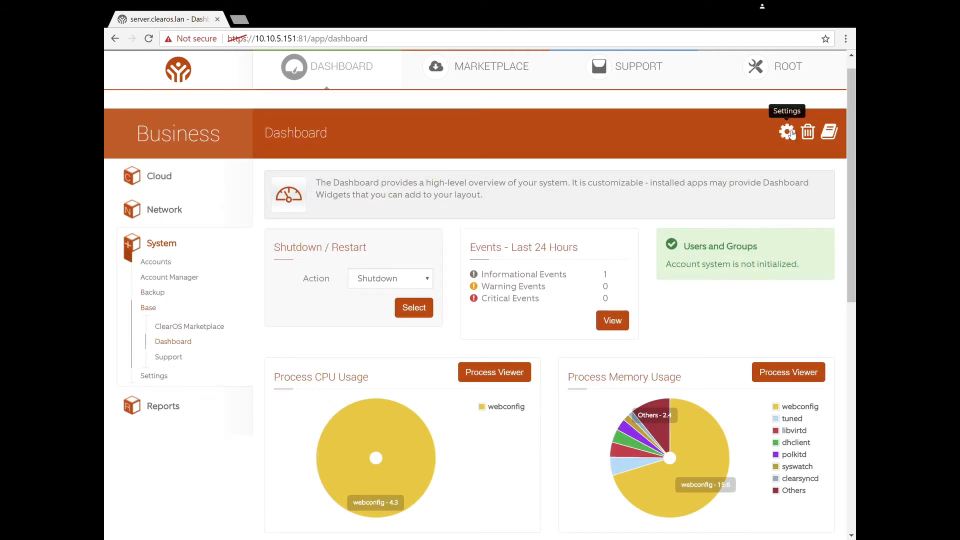
click(789, 132)
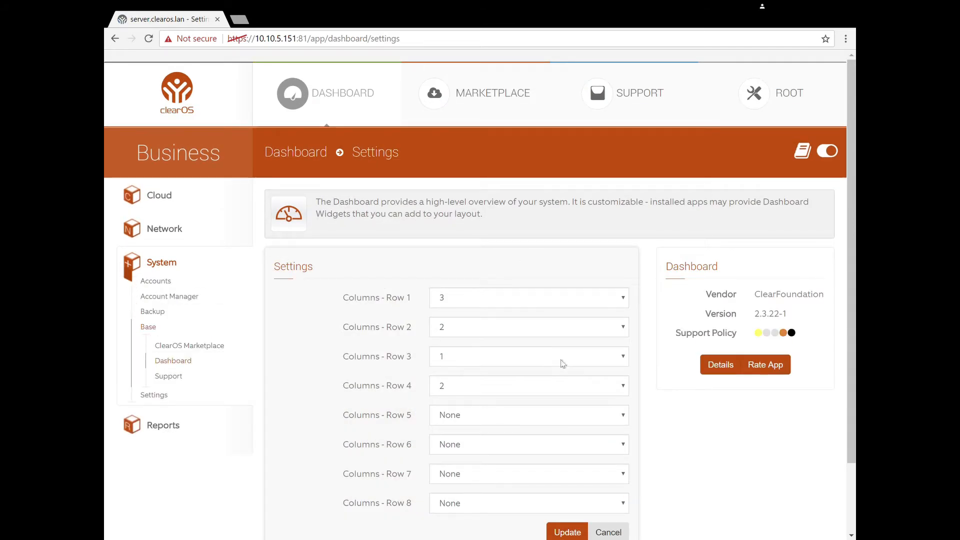
click(528, 385)
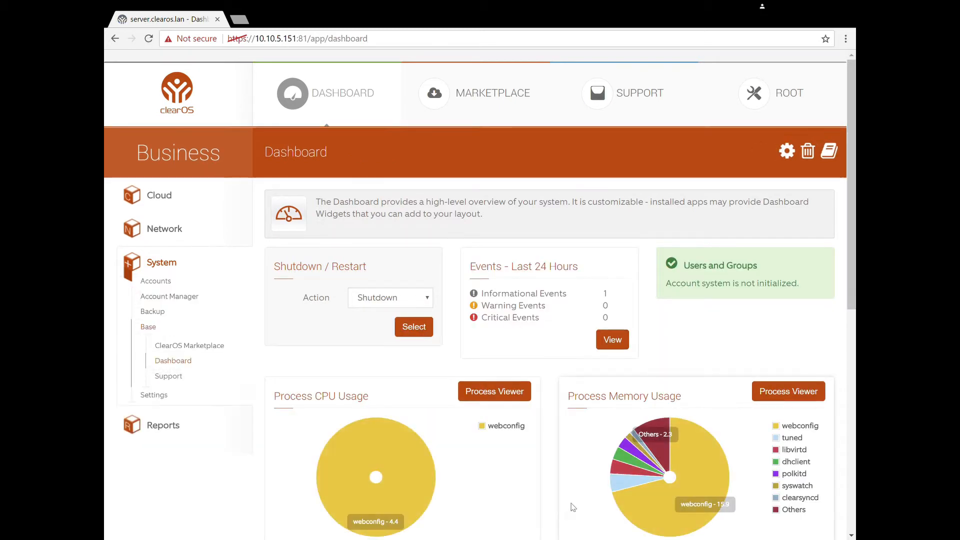
scroll(down, 3)
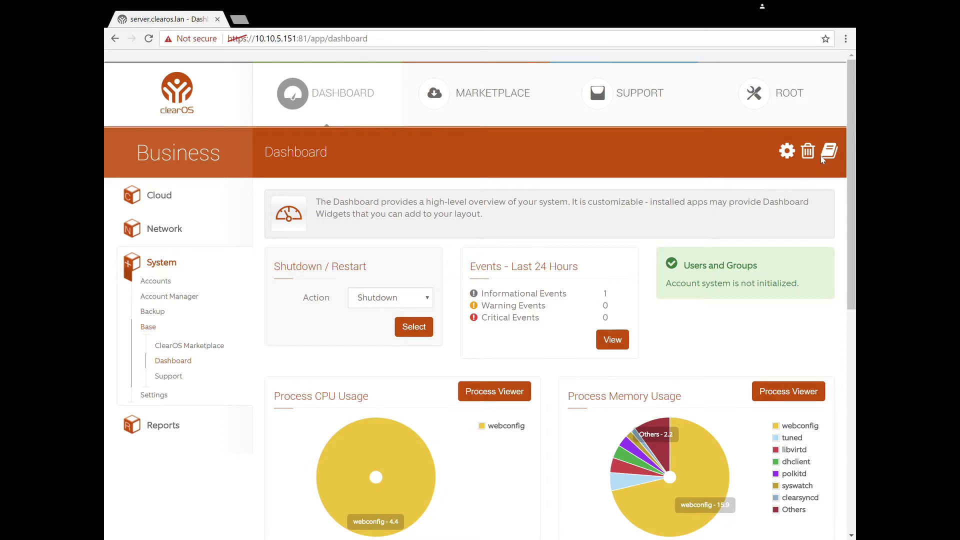
mouse_move(829, 152)
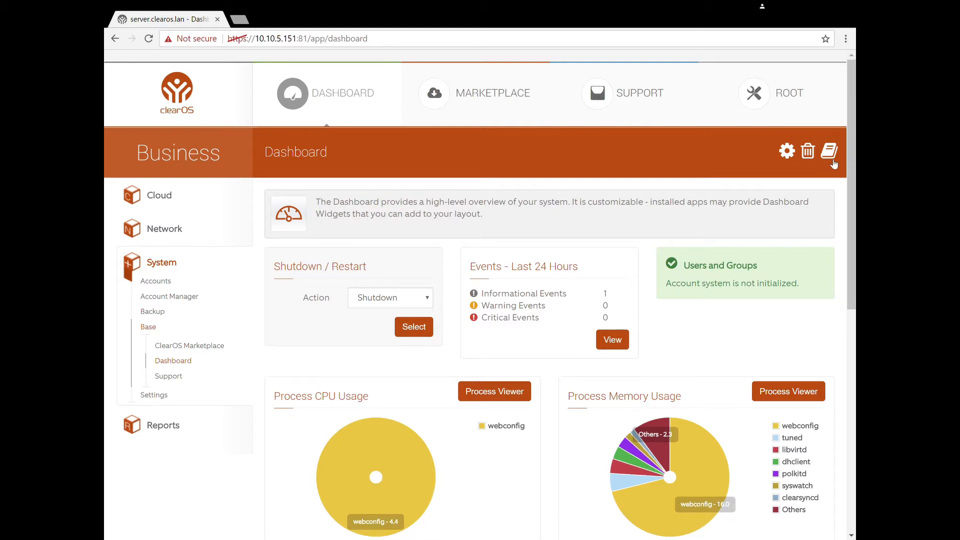
mouse_move(832, 164)
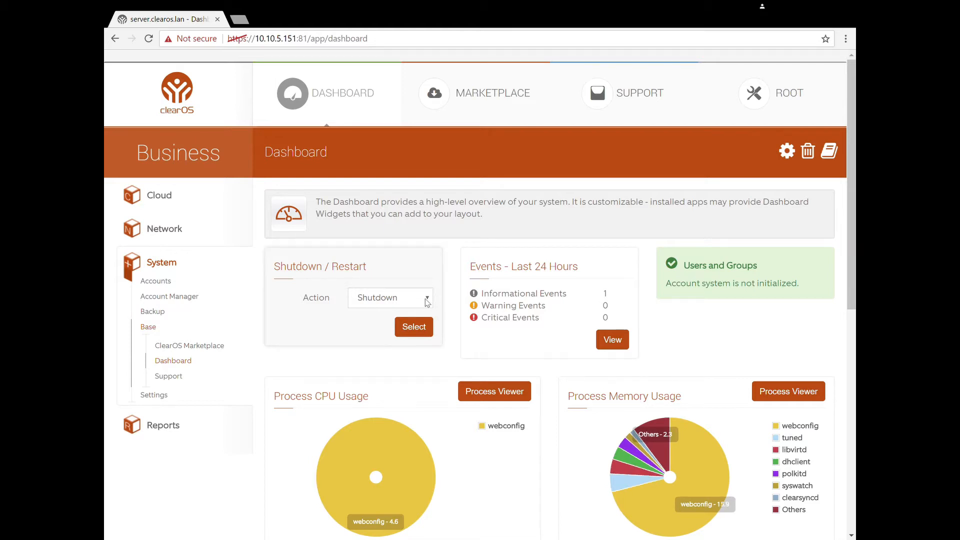
mouse_move(583, 259)
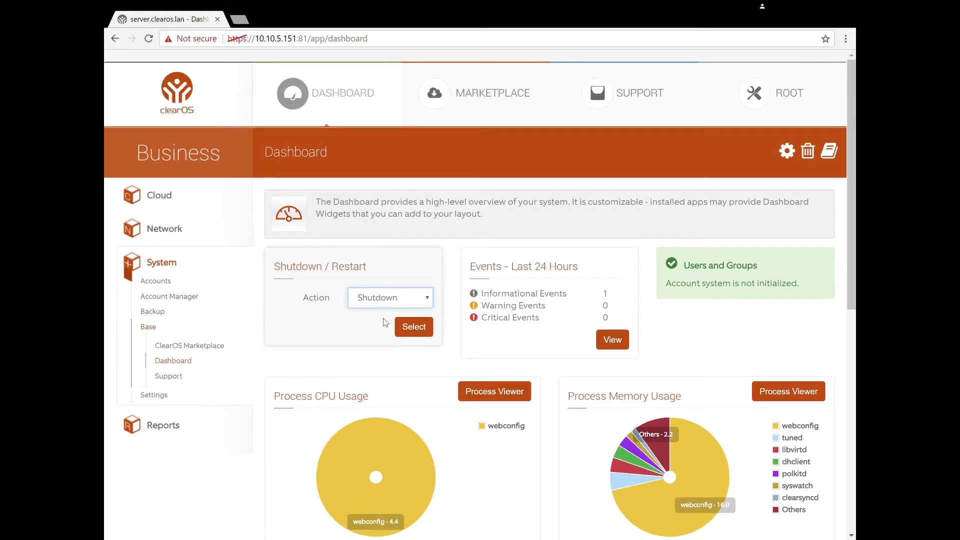
mouse_move(385, 325)
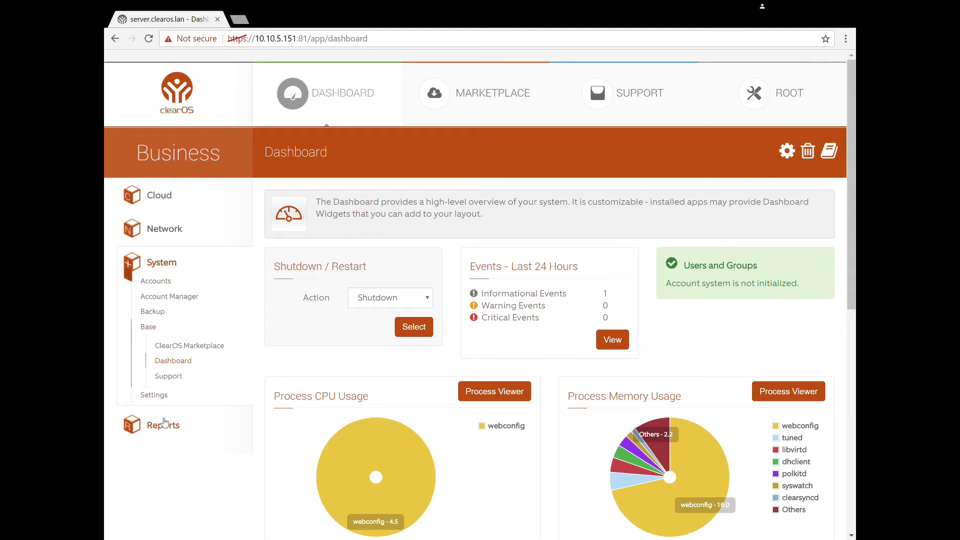
click(154, 394)
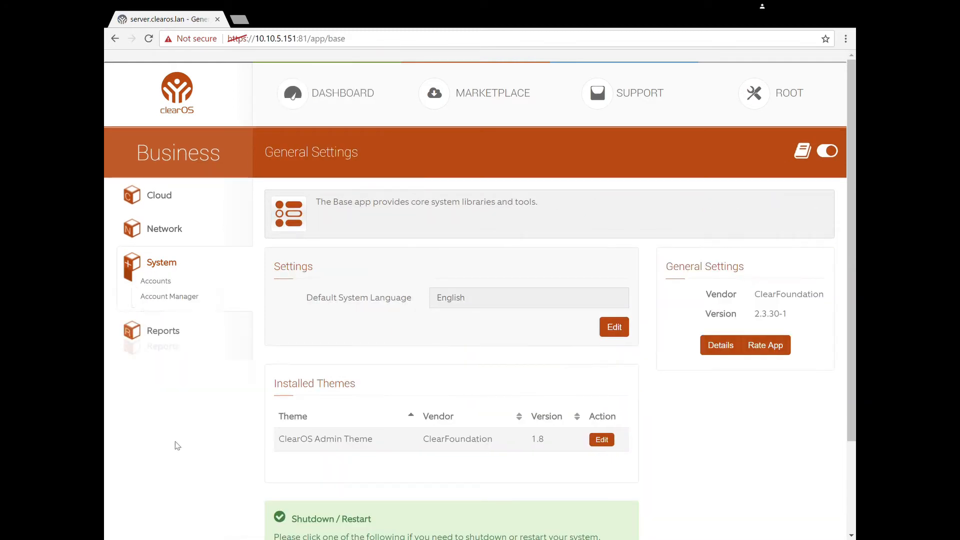
scroll(down, 3)
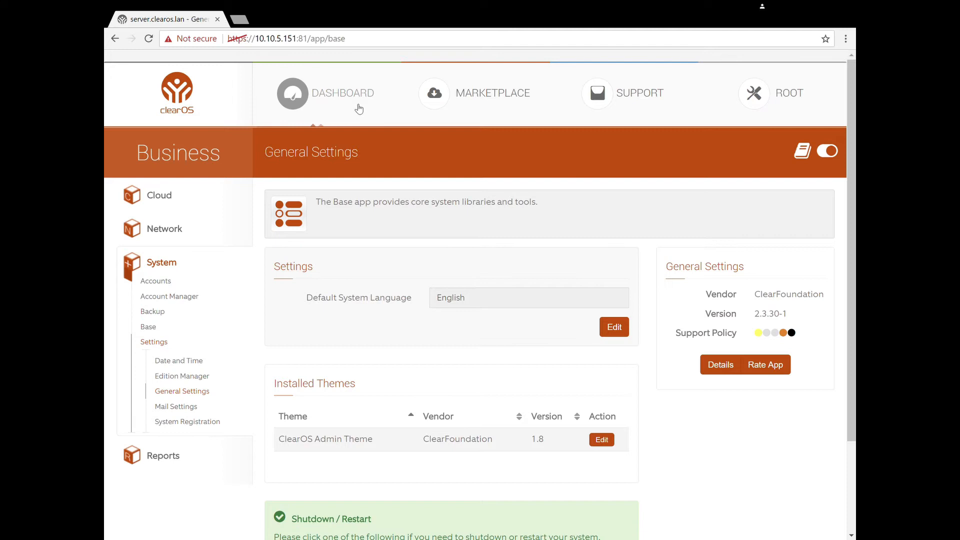
click(343, 93)
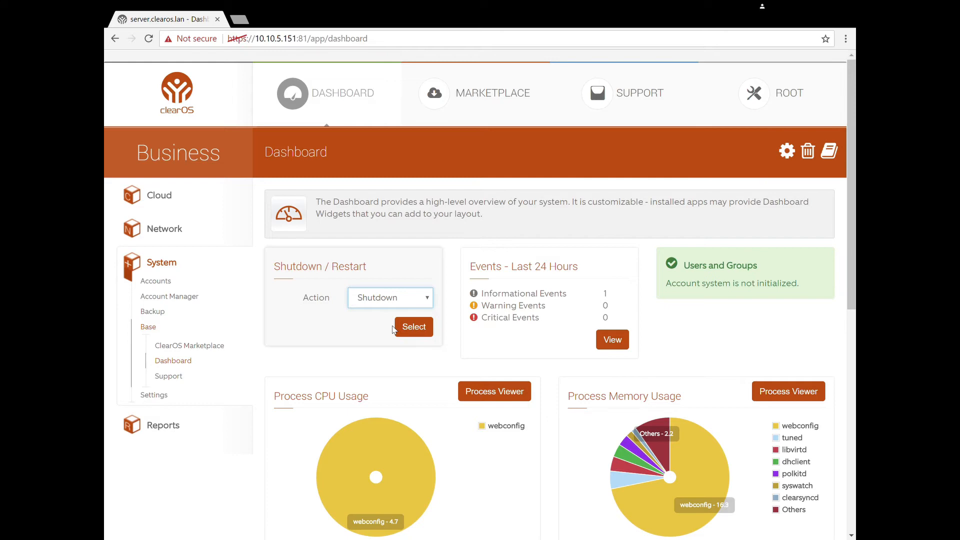
- Set the Shutdown / Restart widget action to Restart and confirm the restart
click(413, 326)
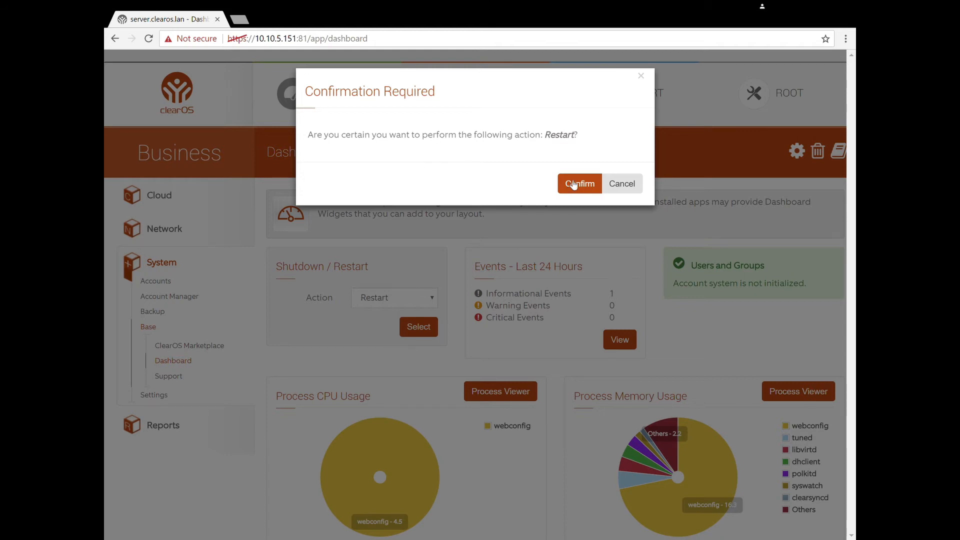
click(578, 183)
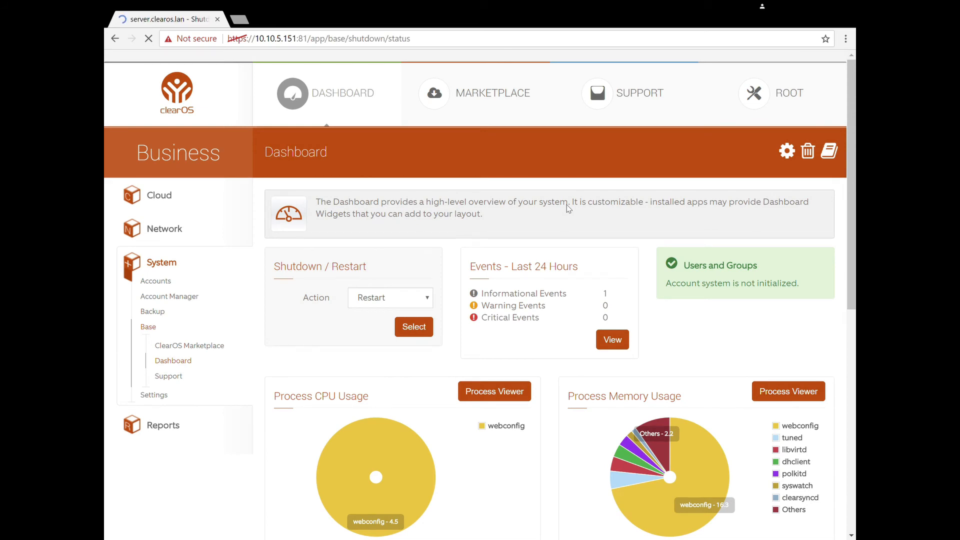
click(414, 327)
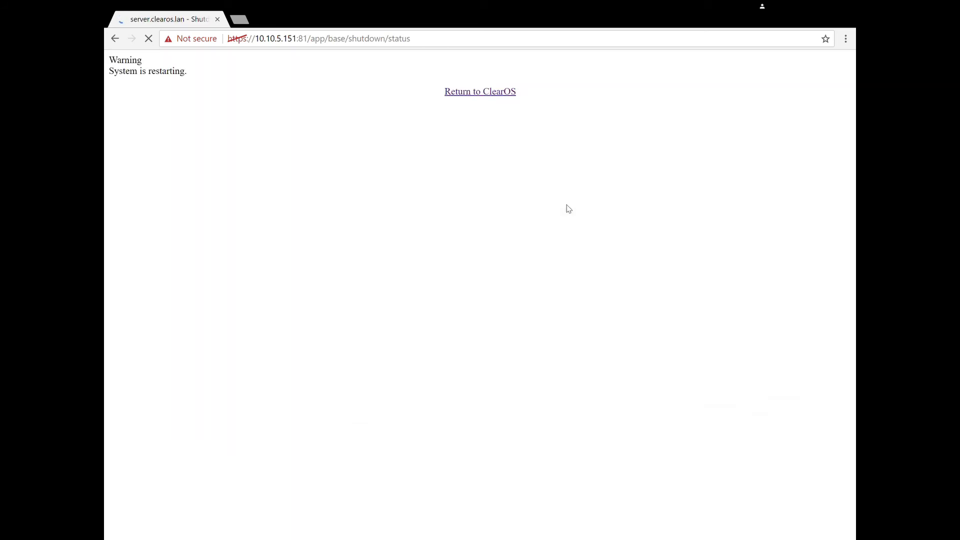